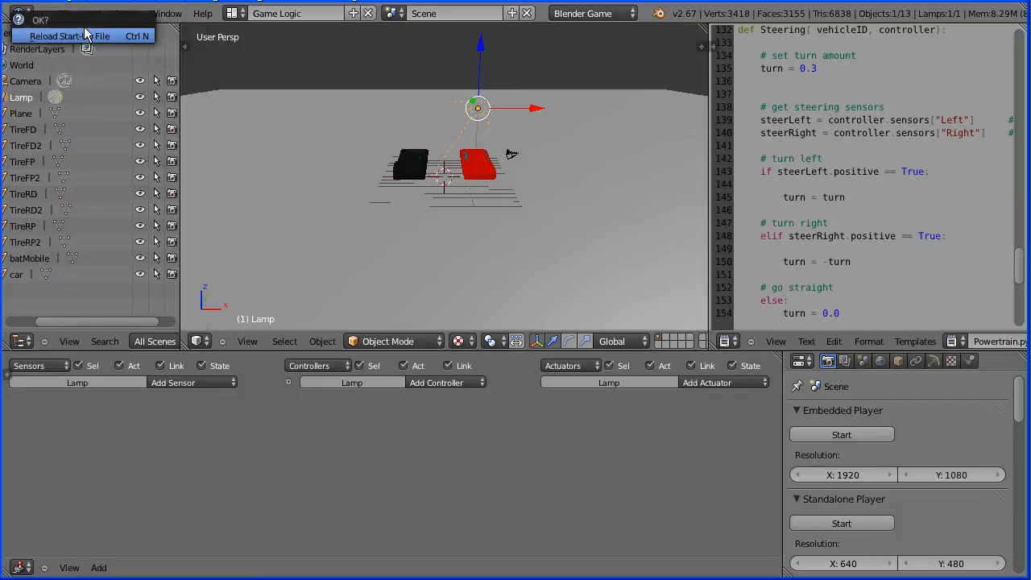
Step: Reload the default startup scene and bring up the recently opened files list
left_click(54, 36)
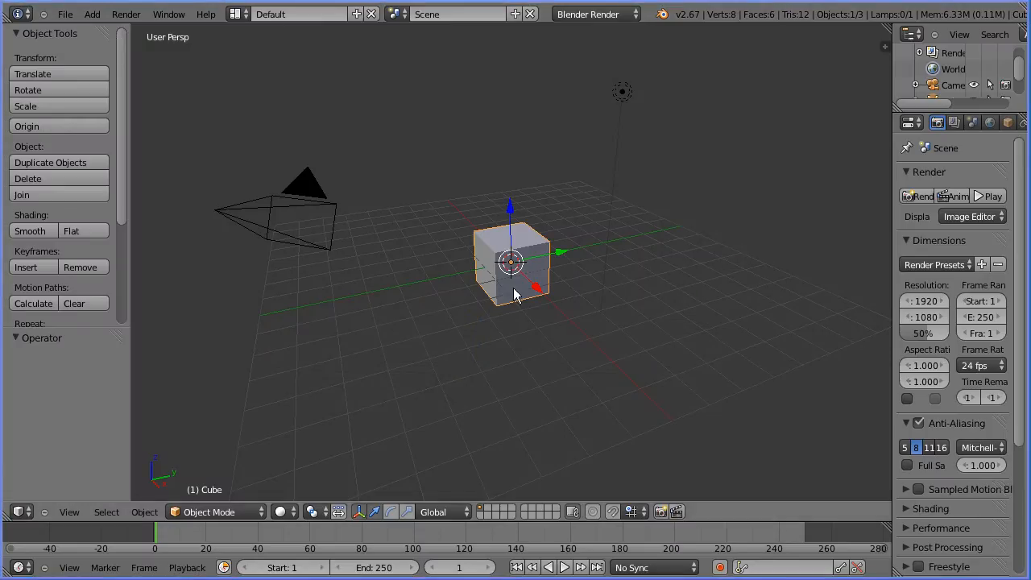
left_click(64, 13)
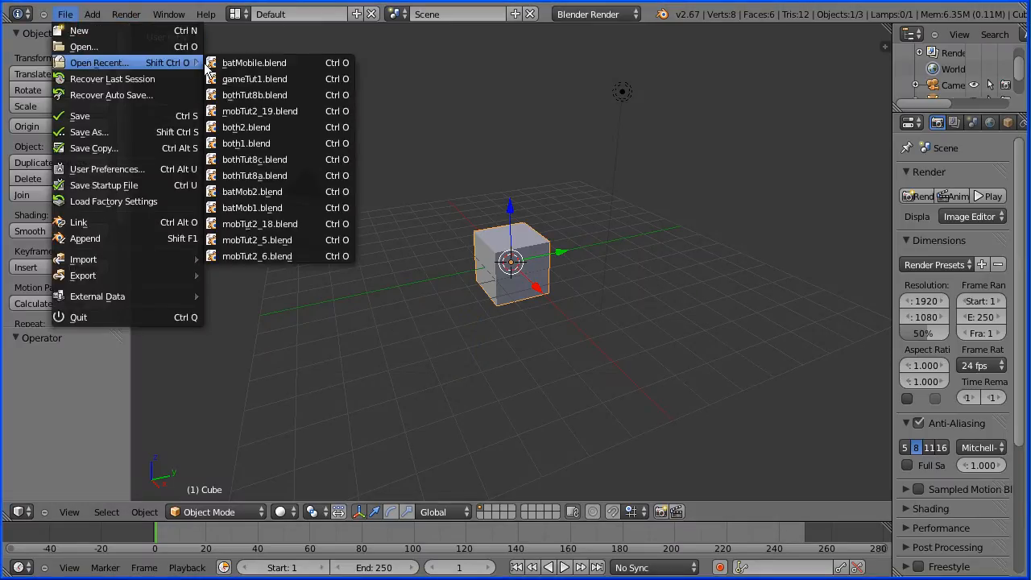
mouse_move(255, 63)
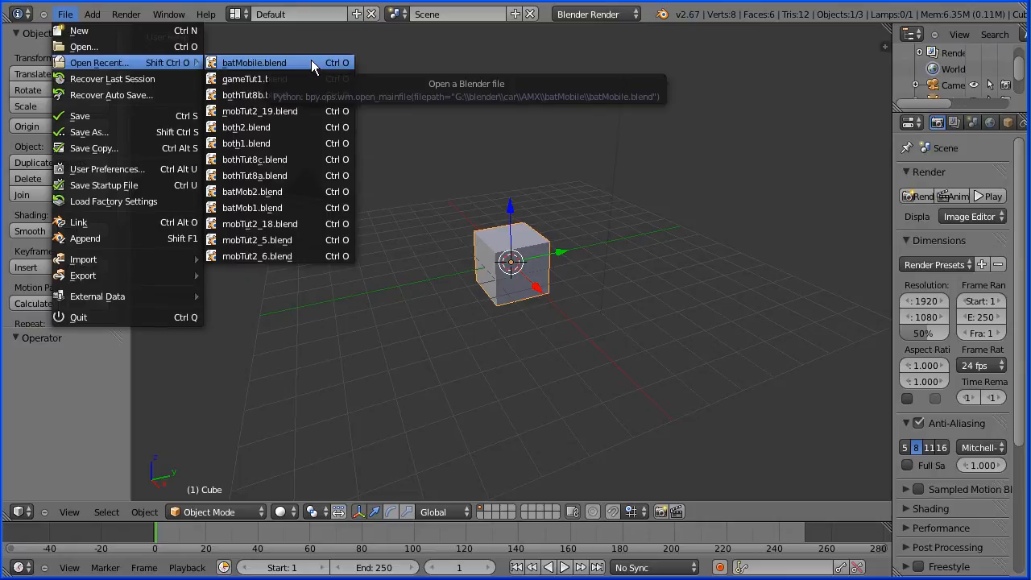
Step: Load batMobile.blend and rename its wheels TireFP, TireFD and TireRD
left_click(254, 61)
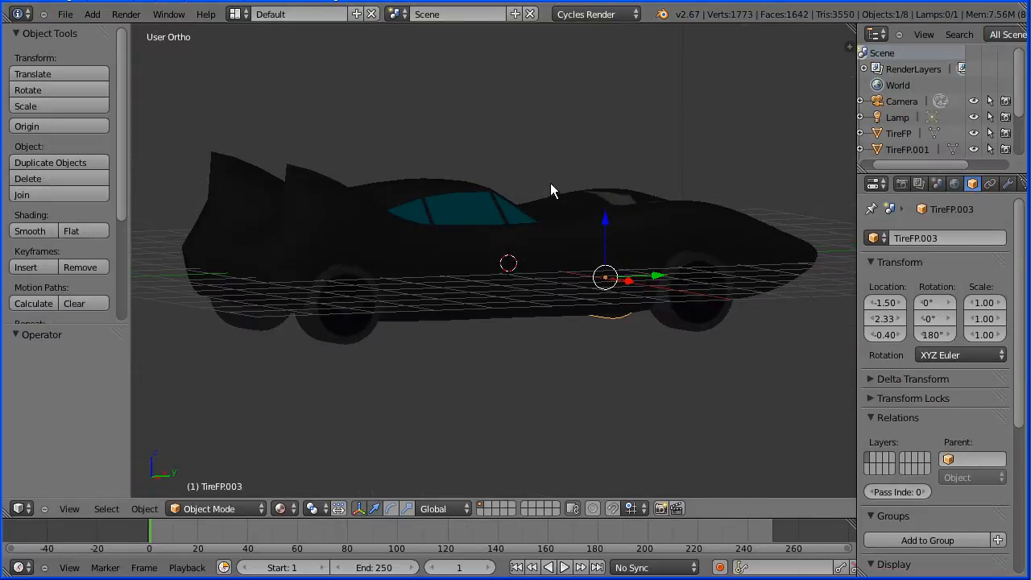
left_click(689, 290)
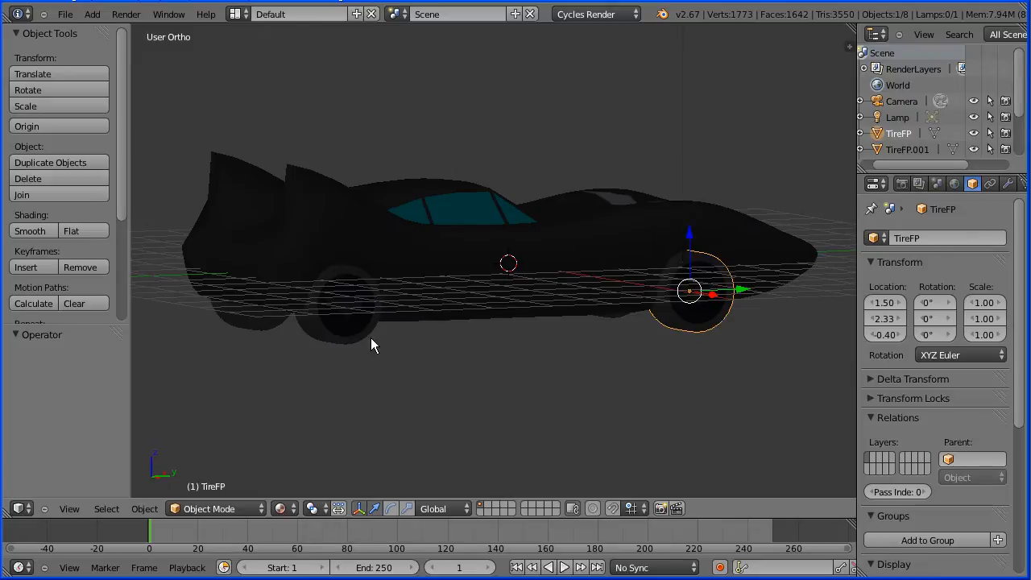
left_click(907, 148)
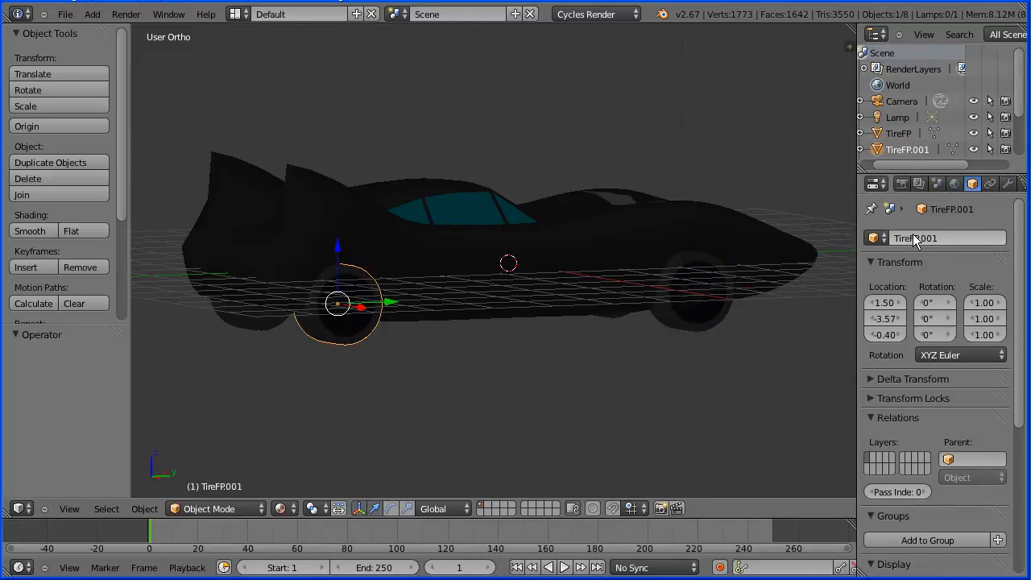
left_click(915, 239)
type("TireRD")
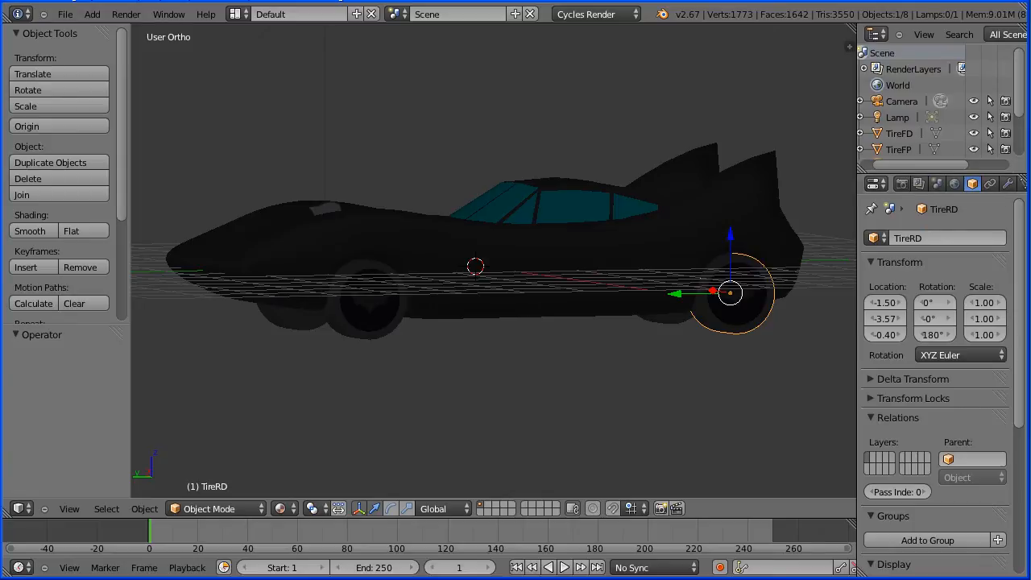
mouse_move(428, 419)
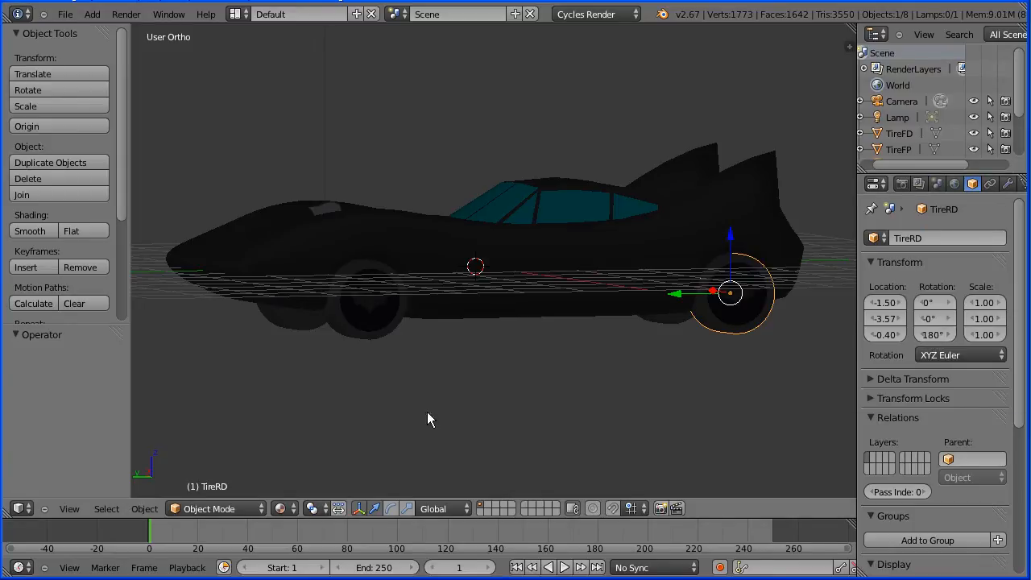
Step: Apply the TireFD wheel's rotation, join the body parts and name the object batMobile
left_click(145, 509)
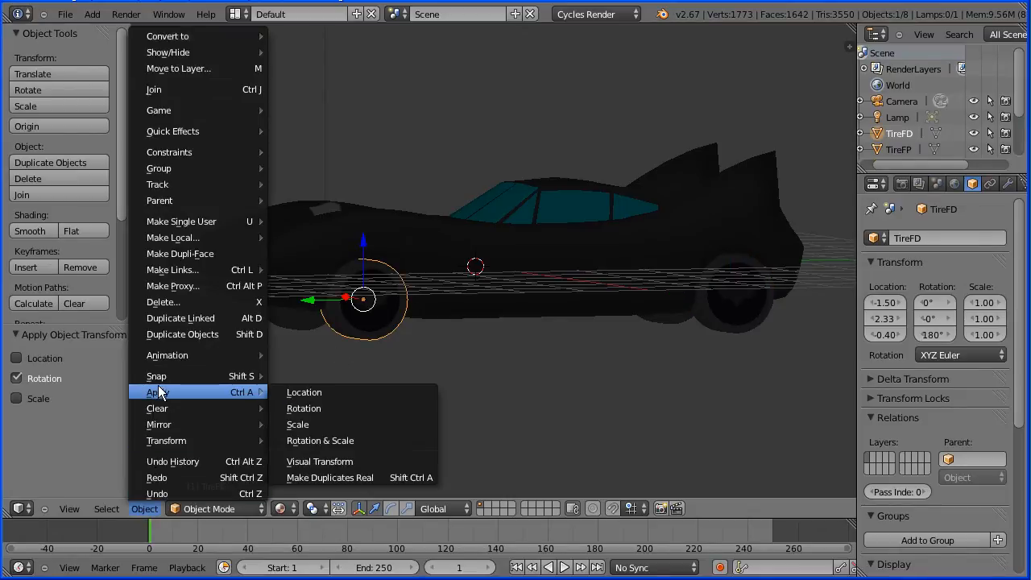
left_click(303, 409)
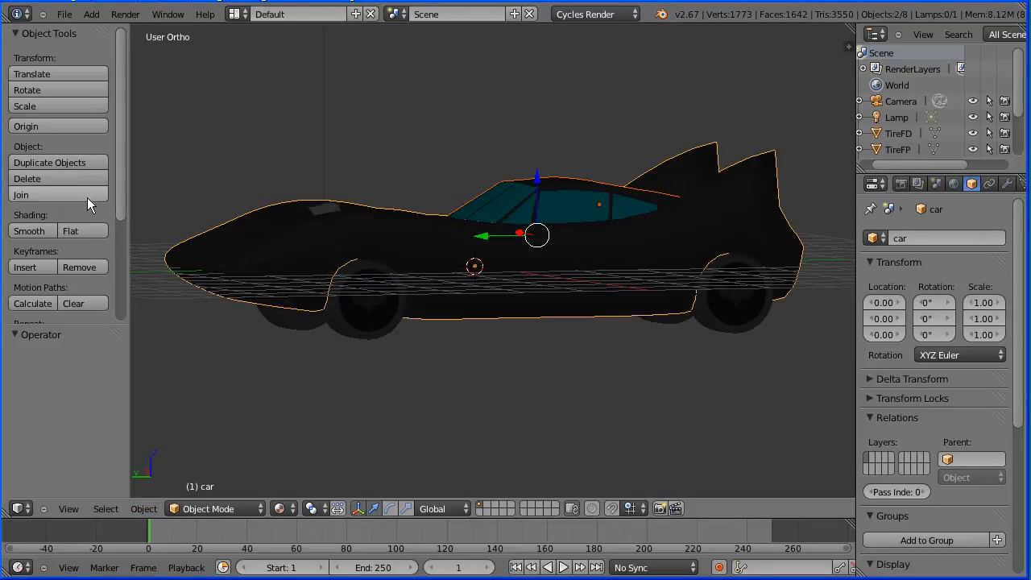
left_click(20, 193)
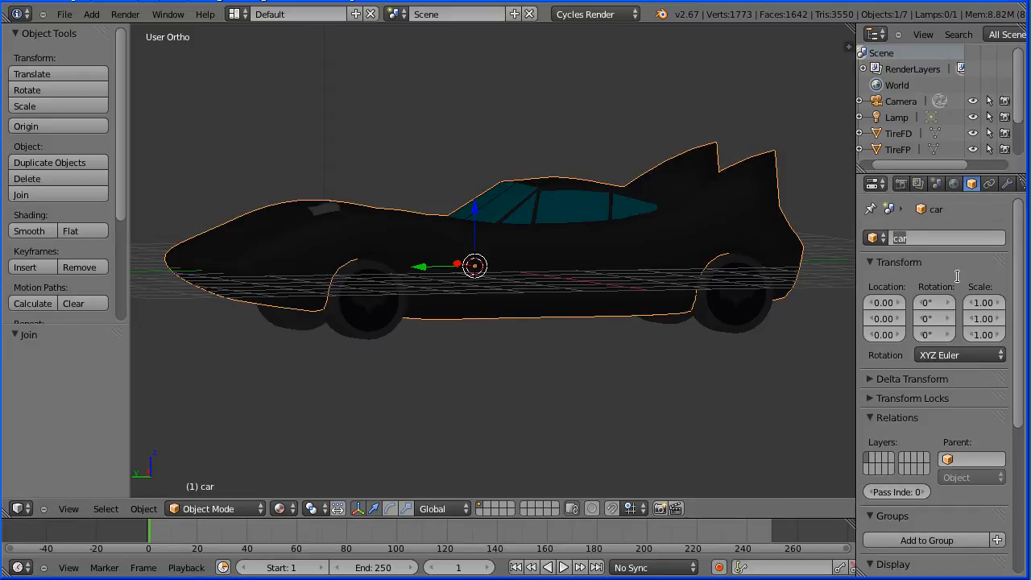
type("batMobile")
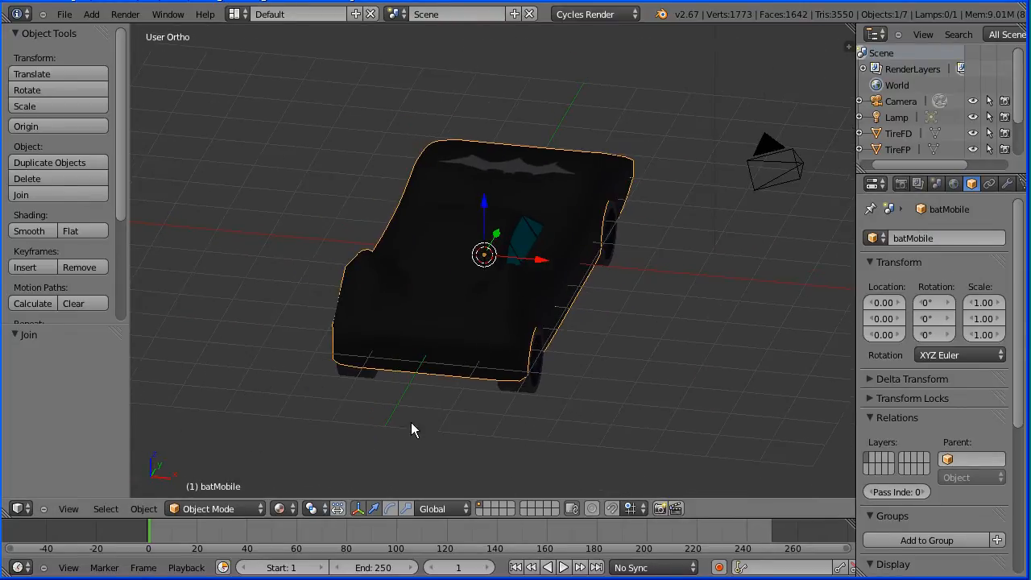
Step: Select all mesh objects and move the car 4 units along negative X
left_click(107, 509)
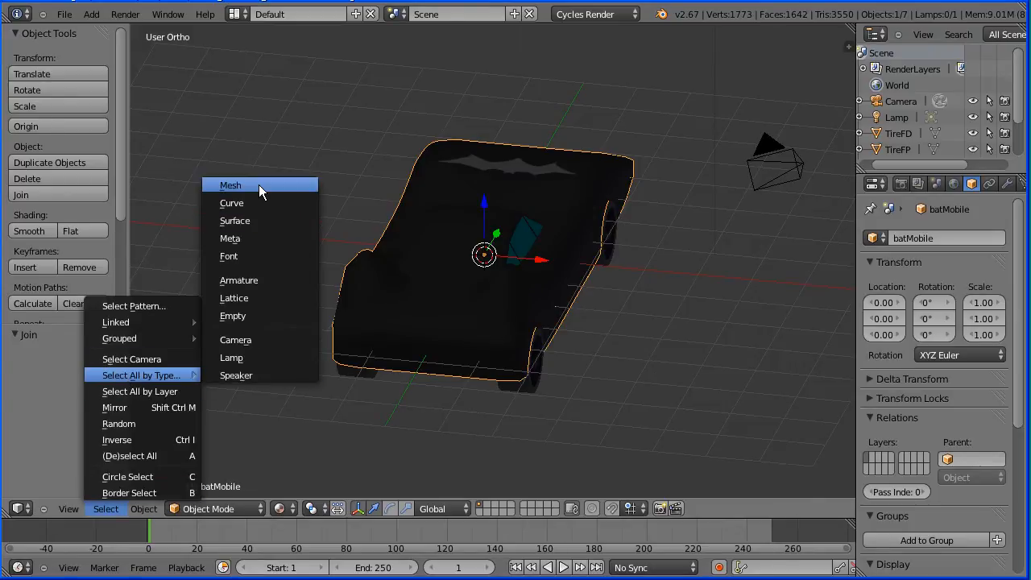
left_click(230, 185)
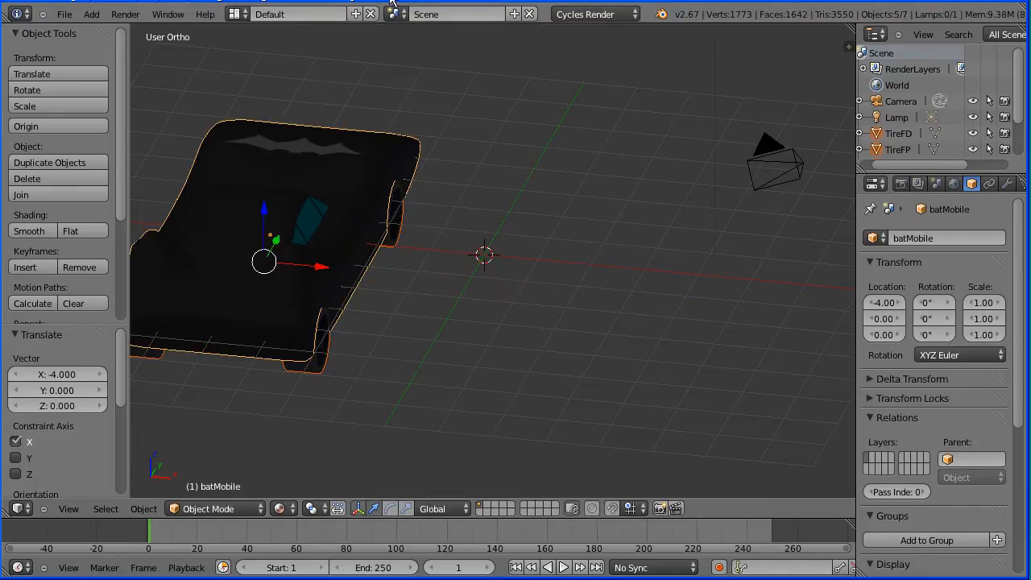
left_click(64, 13)
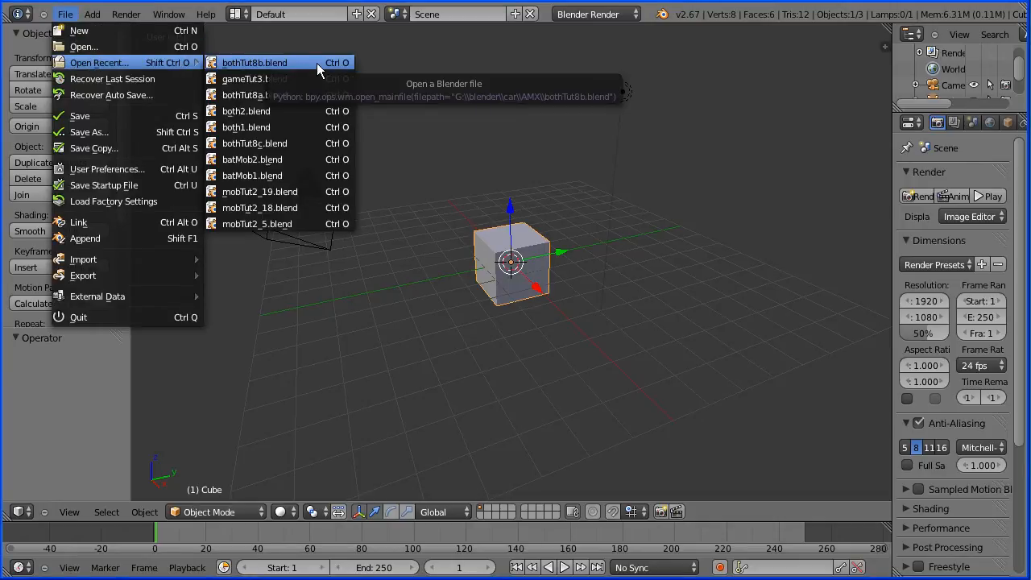
Step: Load bothTut8b.blend, rename a wheel TireRP2 and add it to the car group
left_click(254, 61)
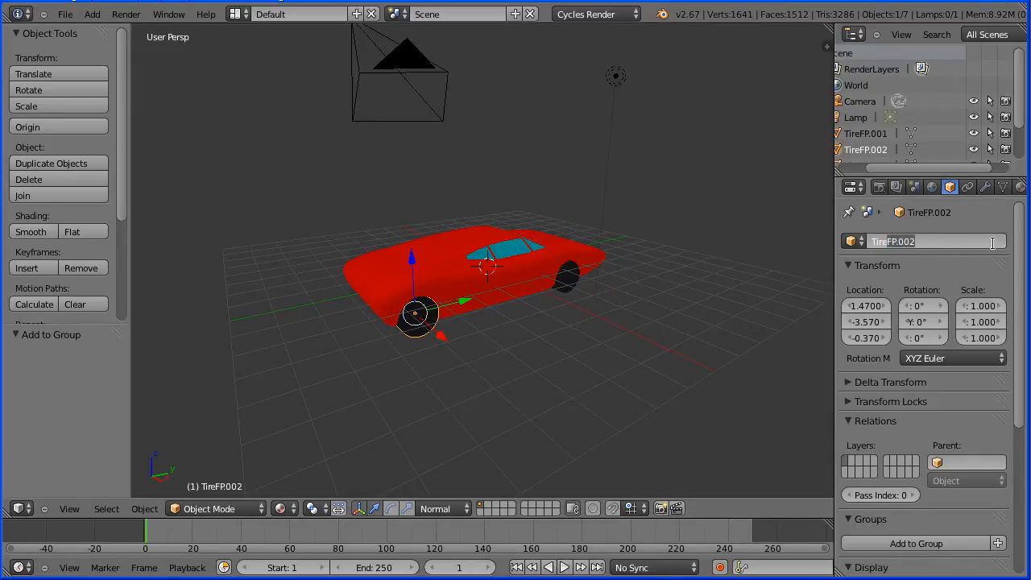
type("TireRP")
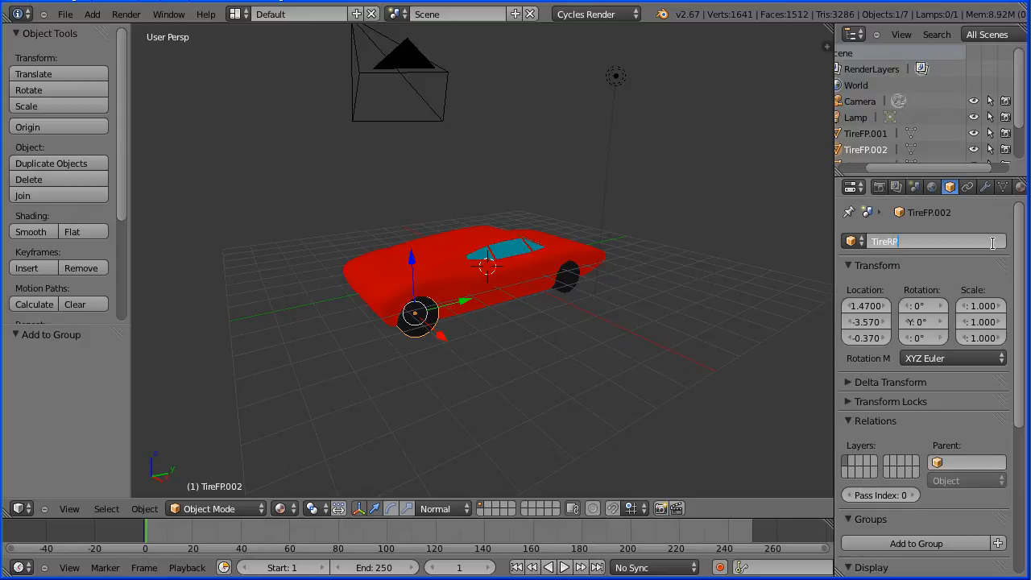
type("TireRP2")
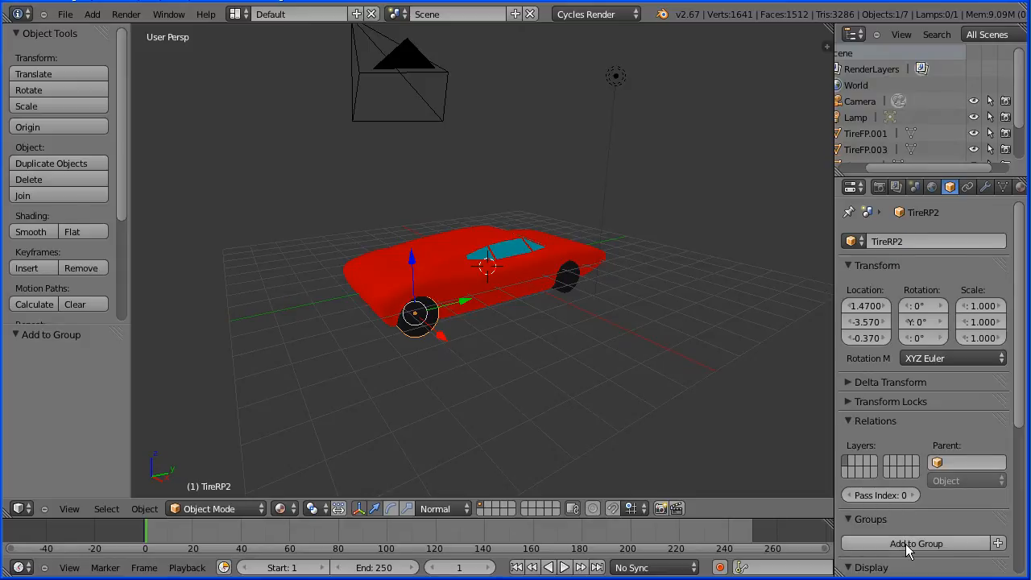
left_click(915, 543)
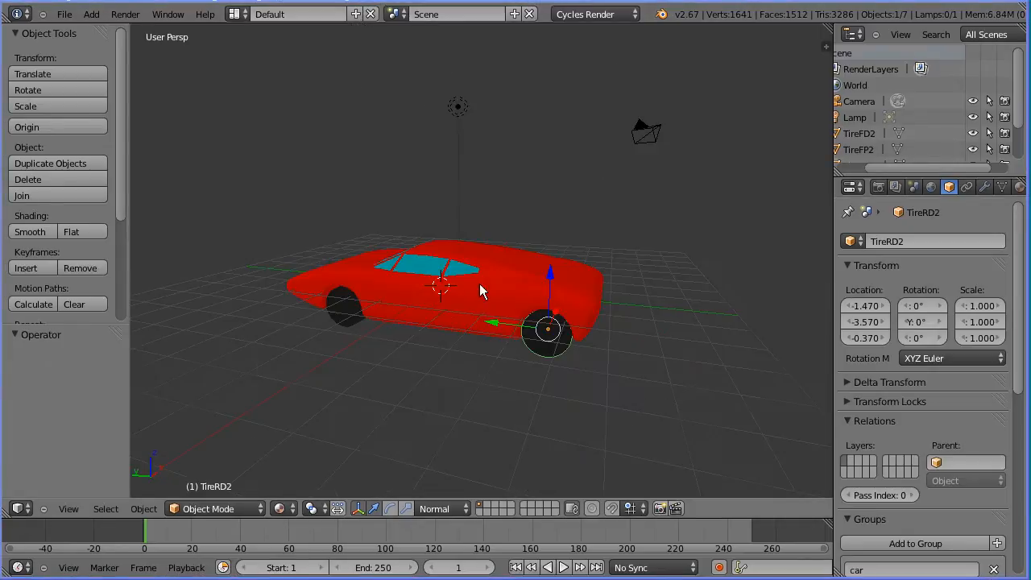
mouse_move(830, 283)
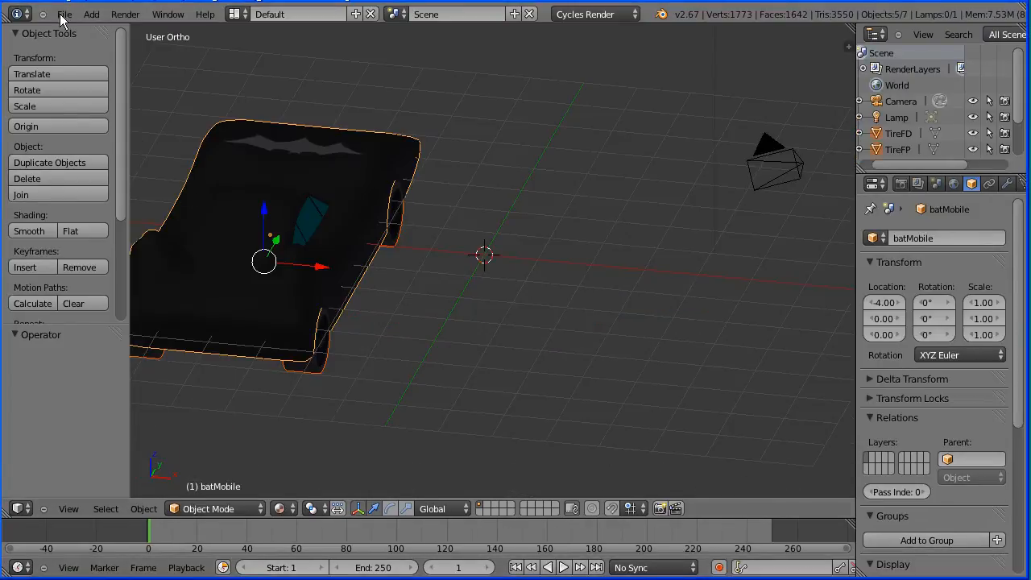
Step: Append the car group from gameTut3.blend in the racingGame folder
left_click(64, 14)
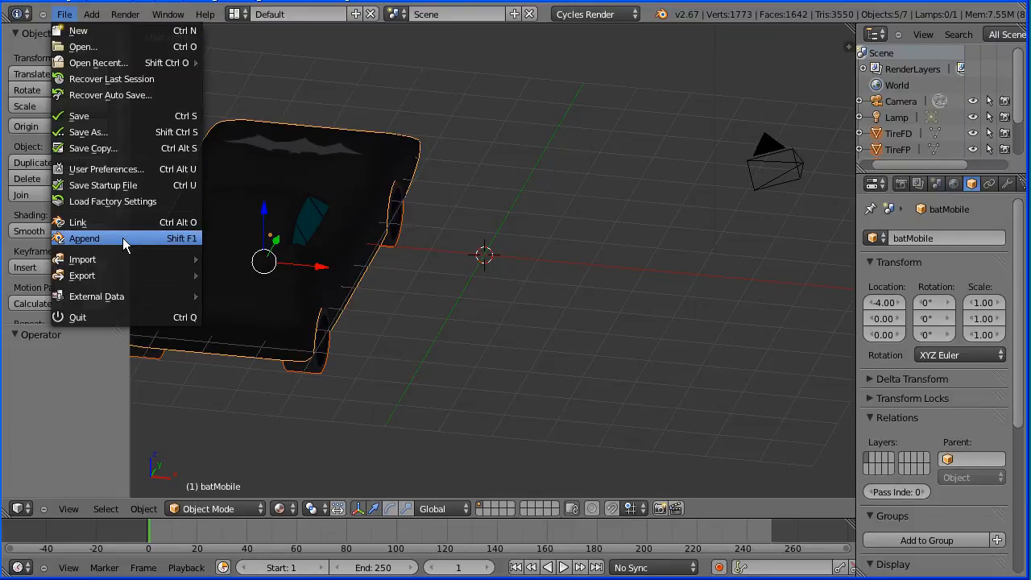
left_click(84, 239)
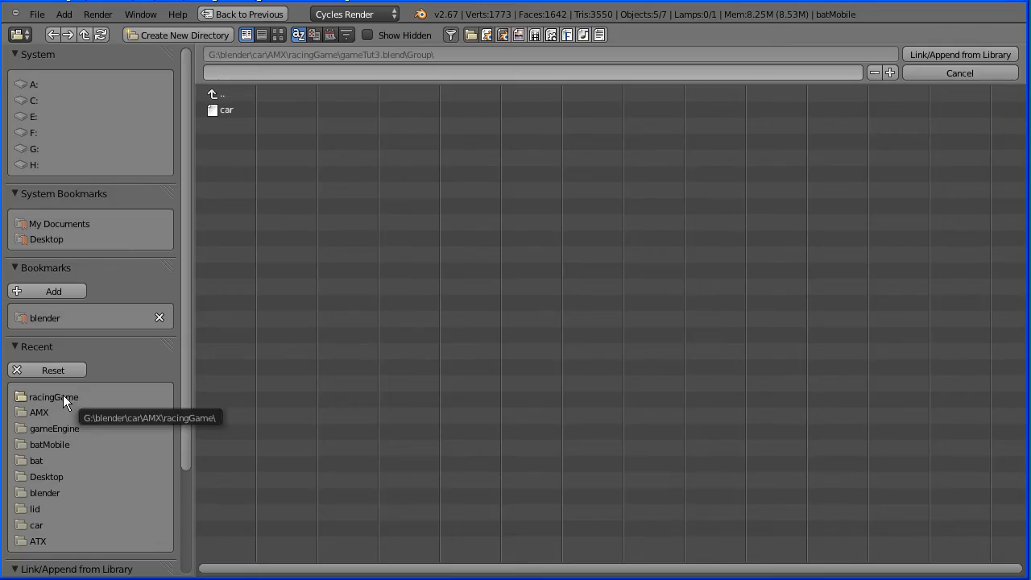
left_click(53, 397)
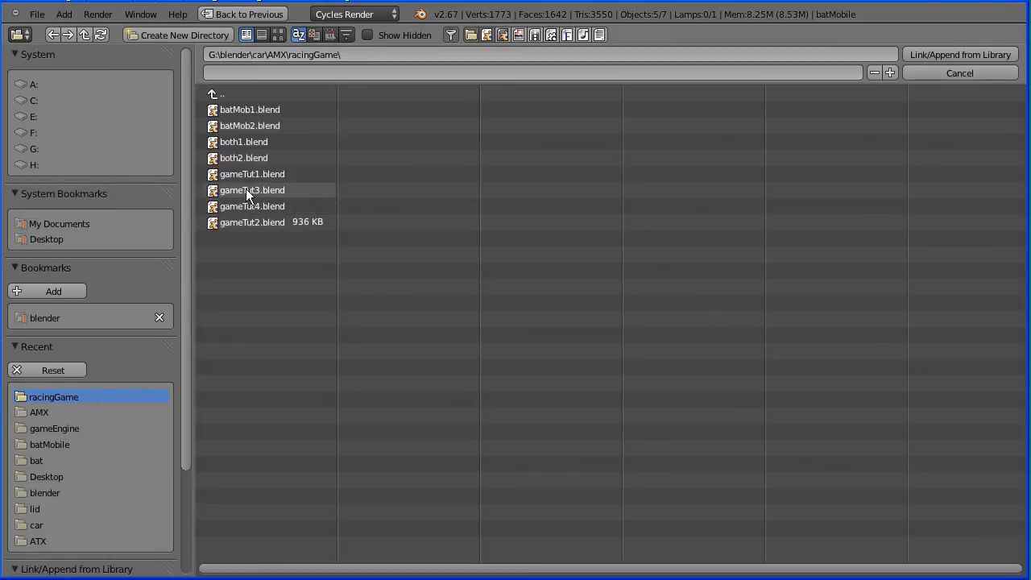
double_click(251, 191)
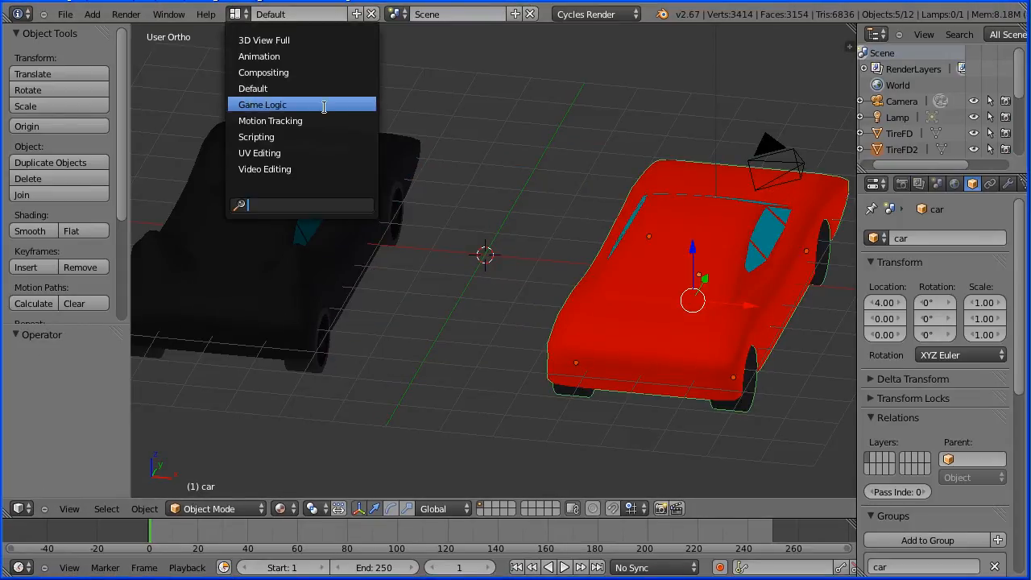
Step: Switch to the Game Logic layout, Blender Game engine and GLSL material shading
left_click(261, 103)
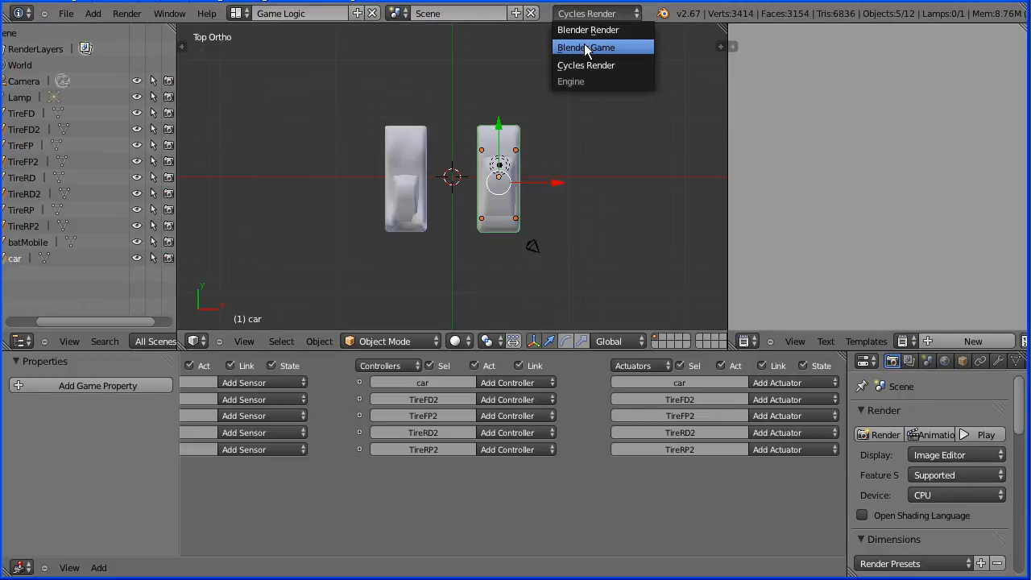
left_click(587, 47)
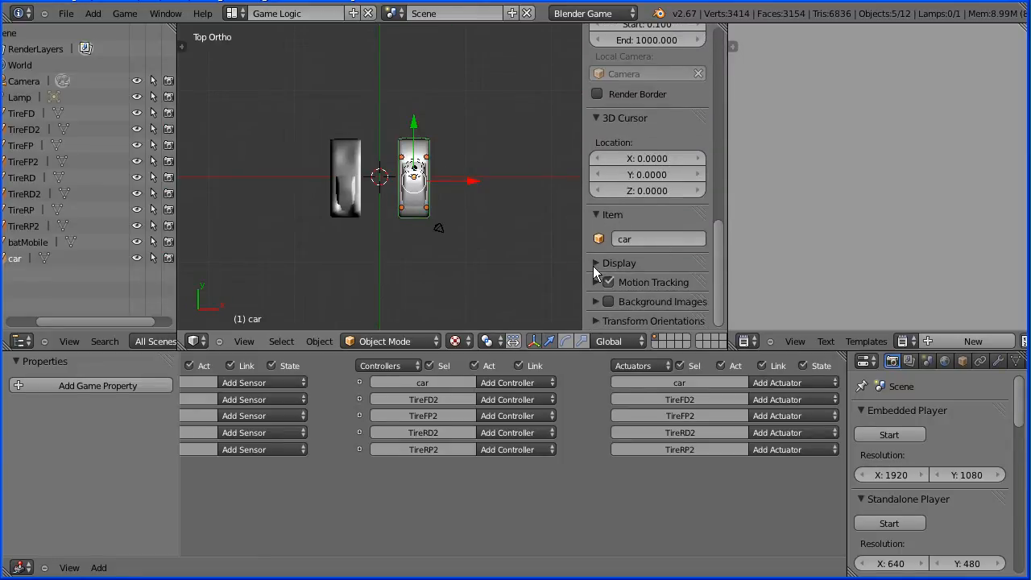
left_click(618, 262)
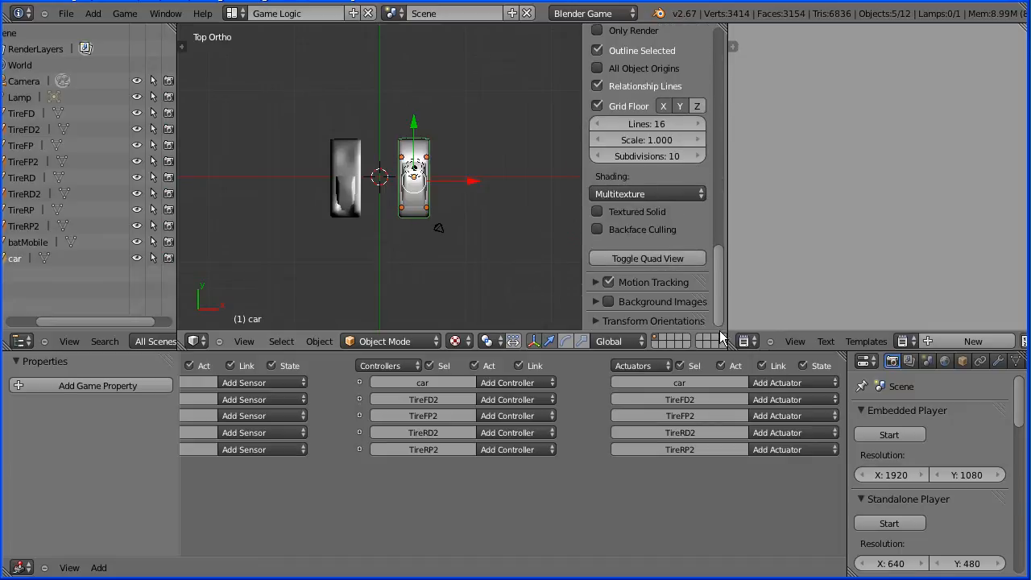
left_click(647, 194)
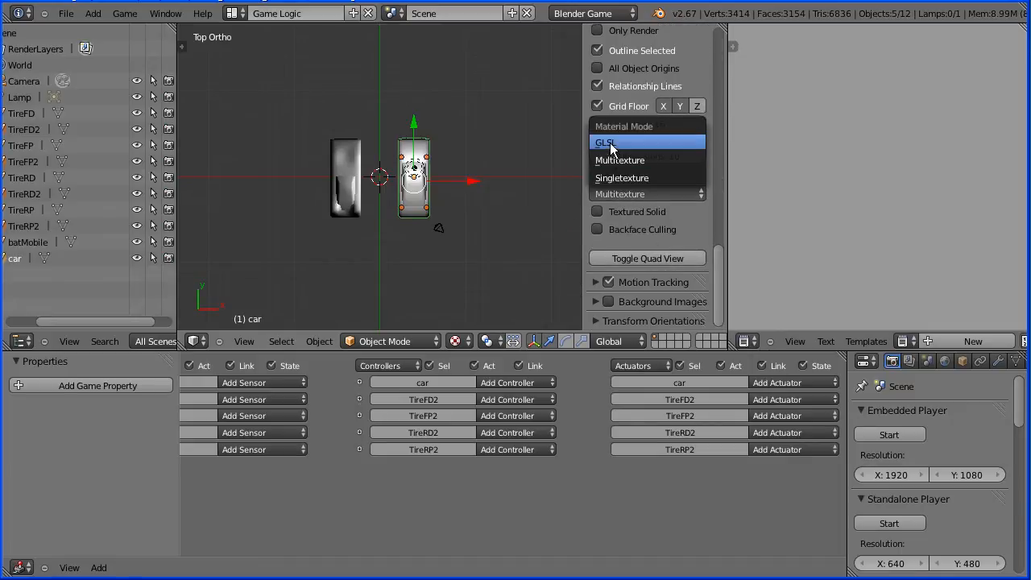
left_click(605, 141)
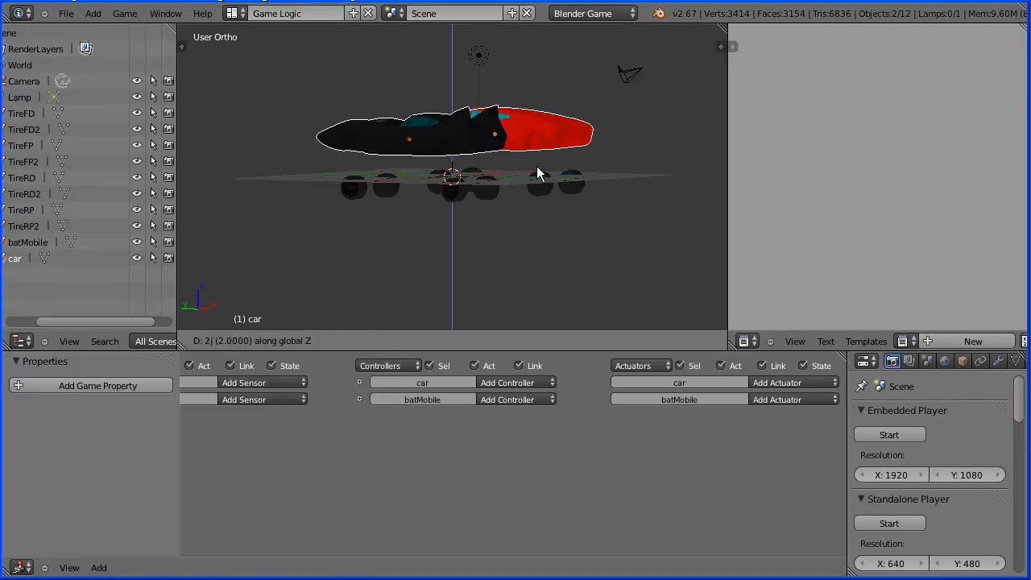
Step: Confirm raising both car bodies 2 units along Z
left_click(540, 186)
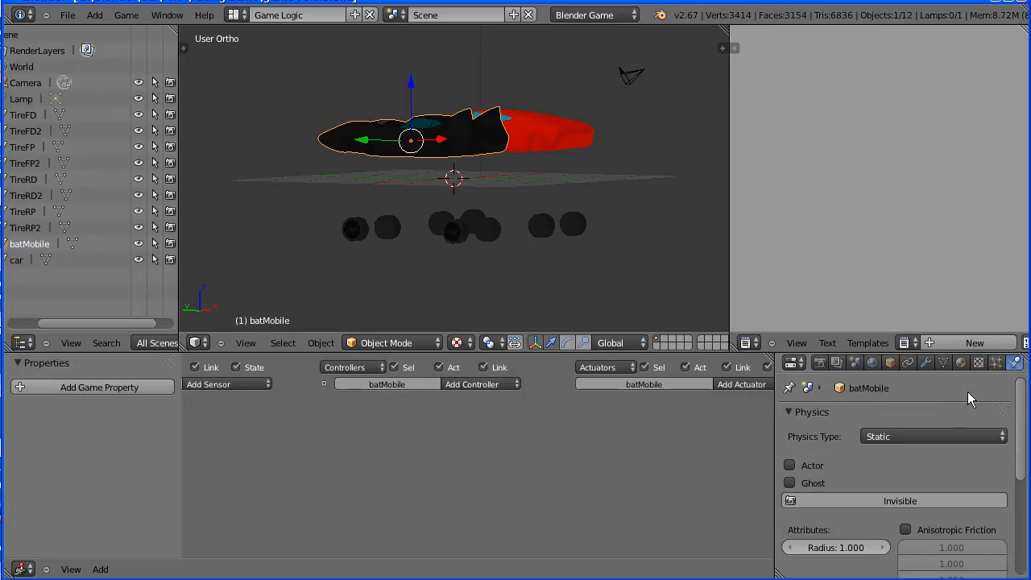
Step: Make the batMobile a rigid body with convex hull collision bounds, then select TireFD
left_click(931, 435)
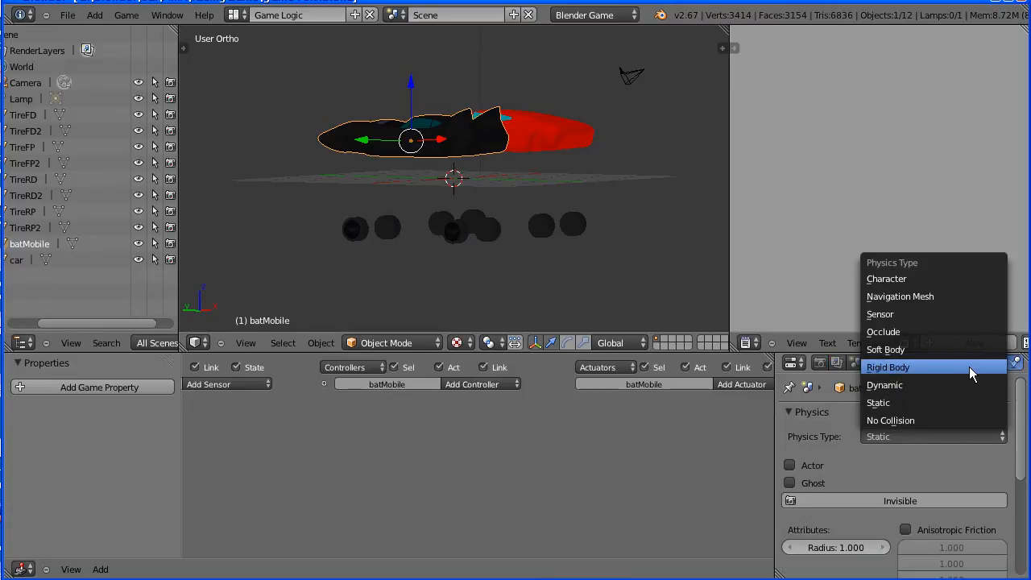
left_click(888, 368)
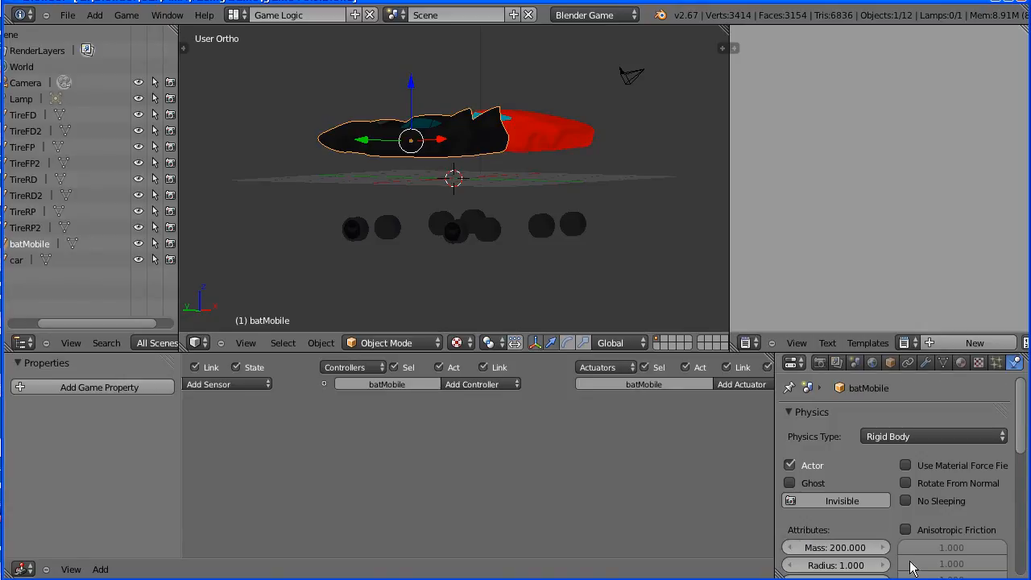
left_click(905, 499)
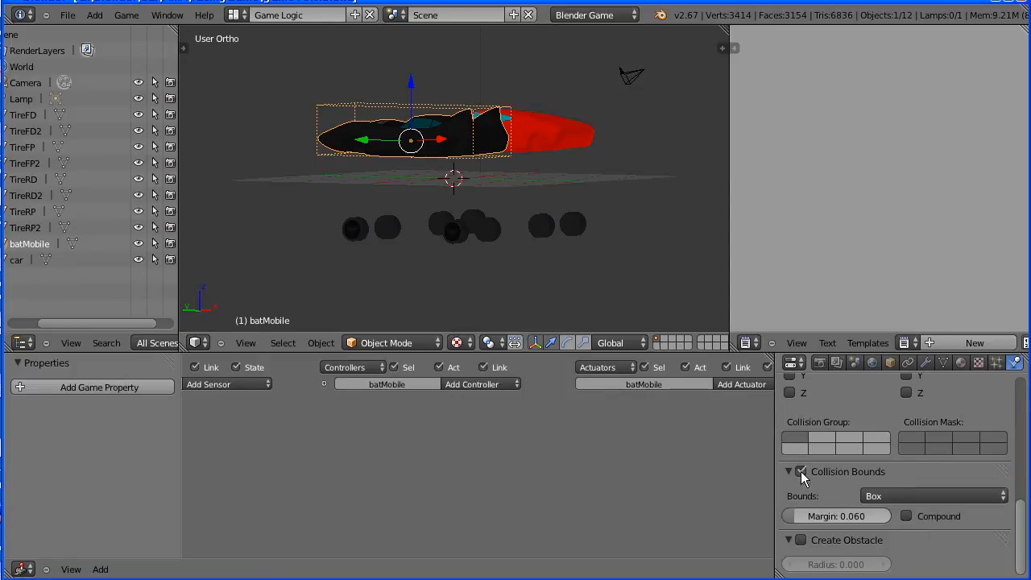
left_click(935, 496)
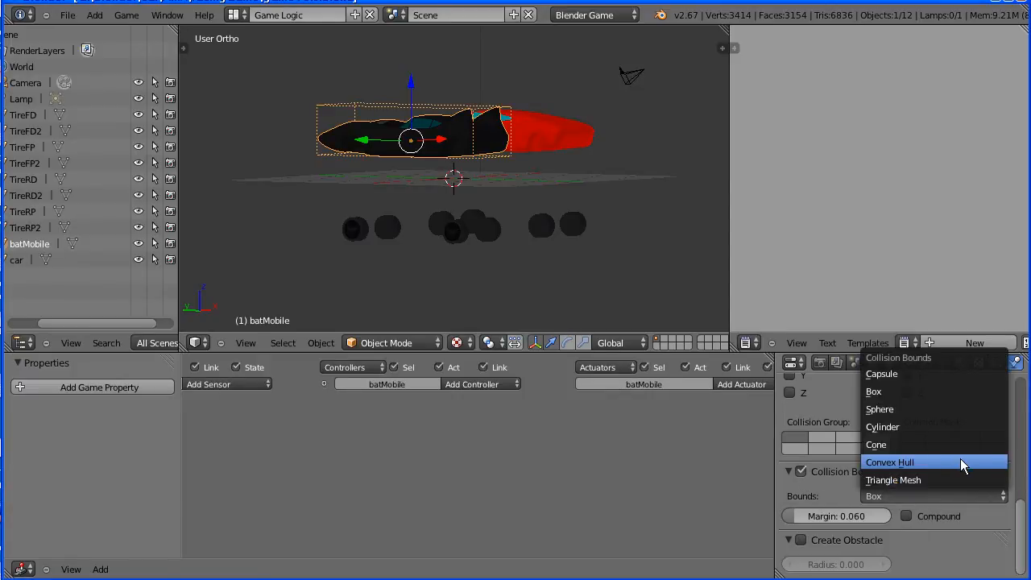
left_click(889, 461)
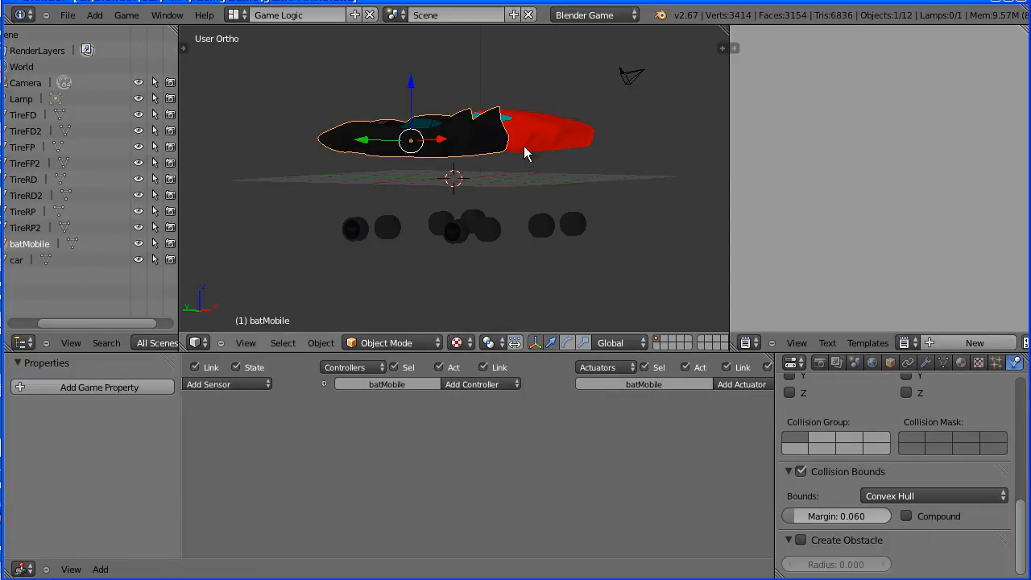
left_click(355, 229)
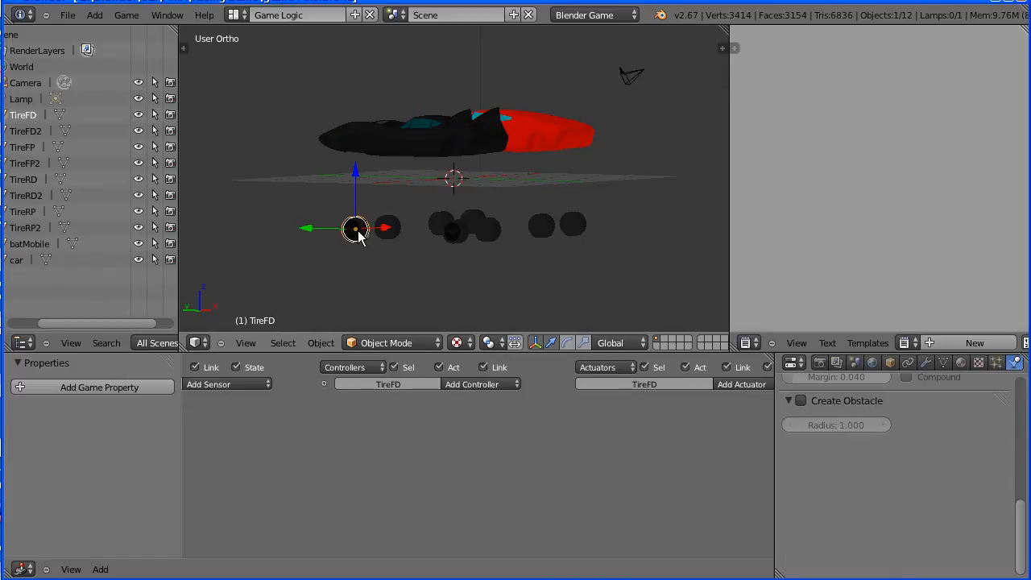
Step: Set TireFD and TireFP to No Collision physics, then select the red car body
scroll("down", 3)
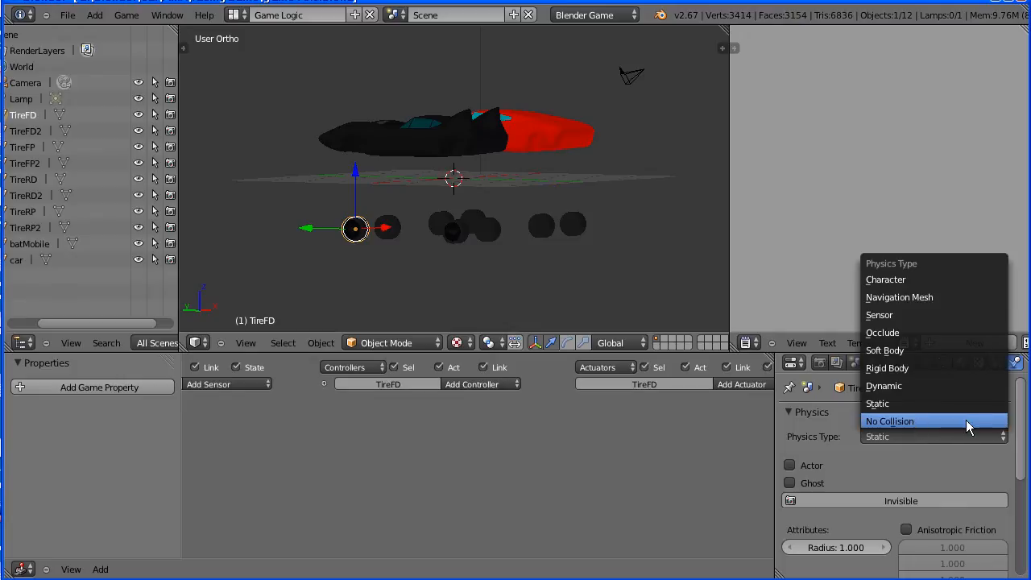
left_click(889, 421)
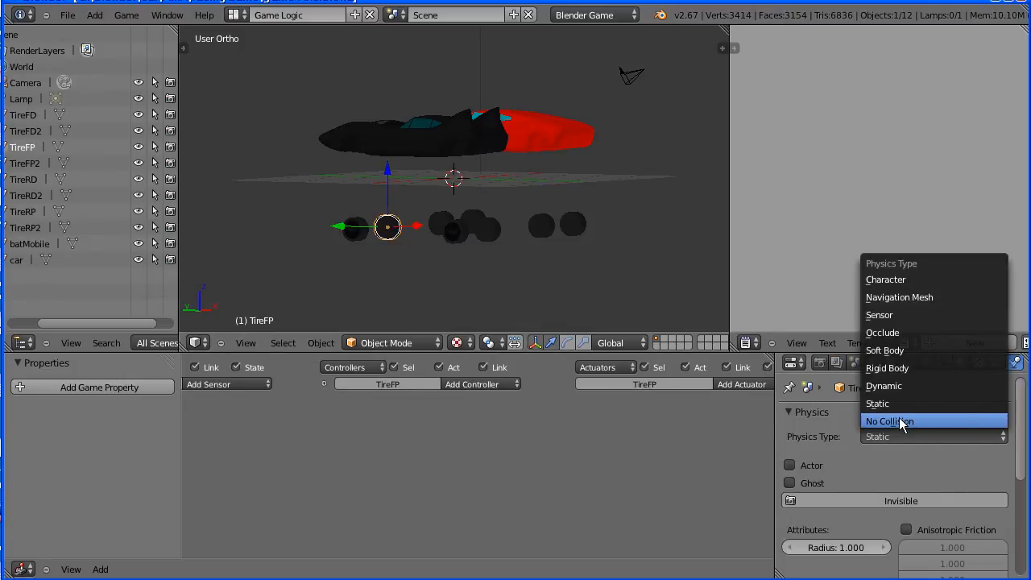
left_click(889, 420)
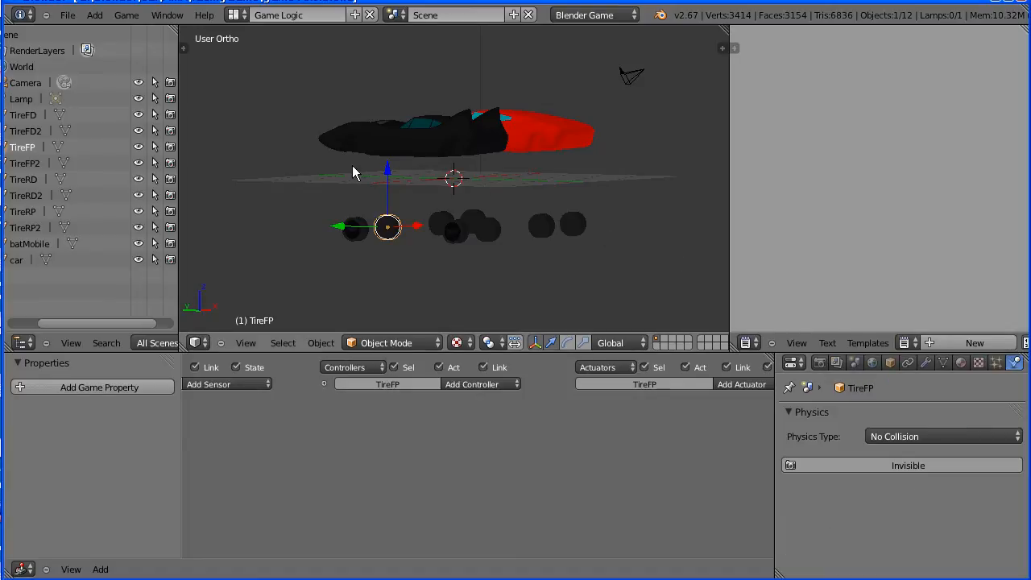
left_click(68, 14)
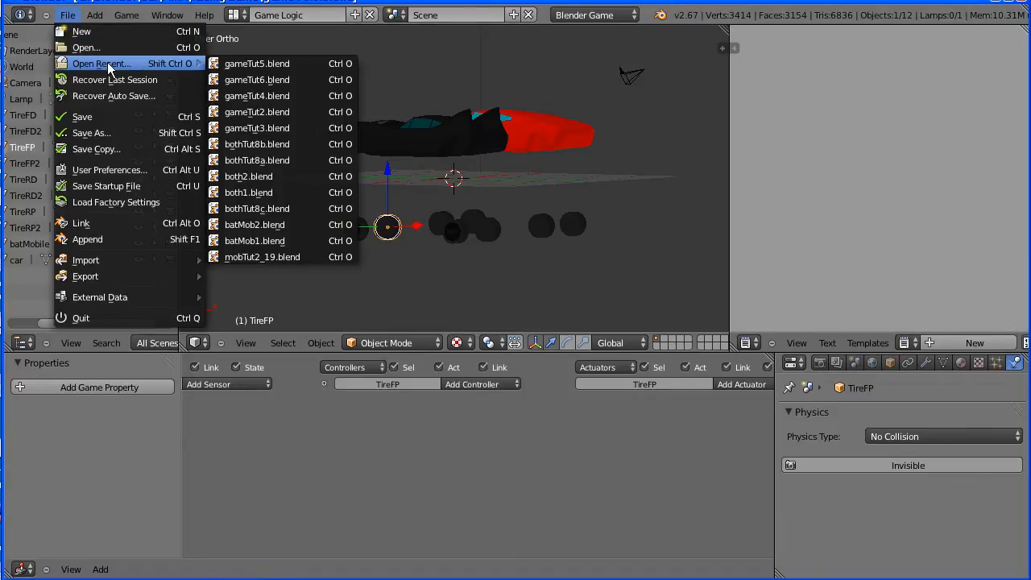
left_click(16, 260)
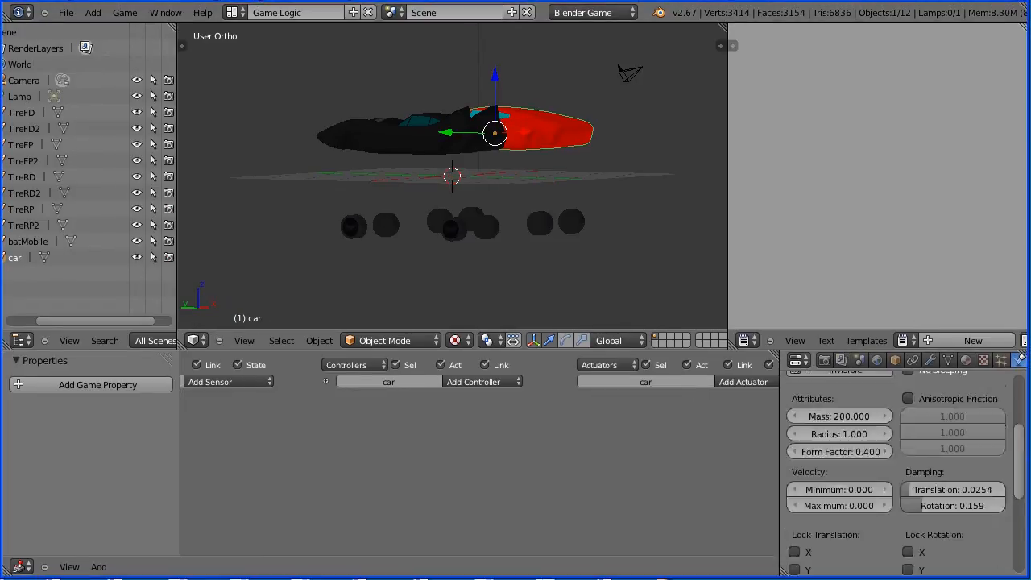
Step: Load CarSetup.py from the racingGame folder into the text editor via Open Text Block
left_click(825, 340)
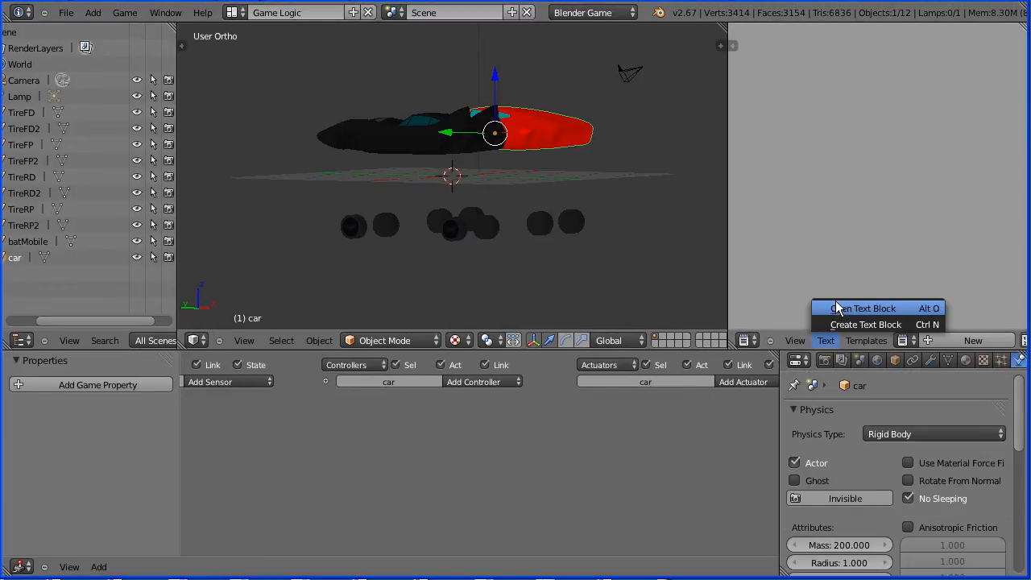
left_click(862, 308)
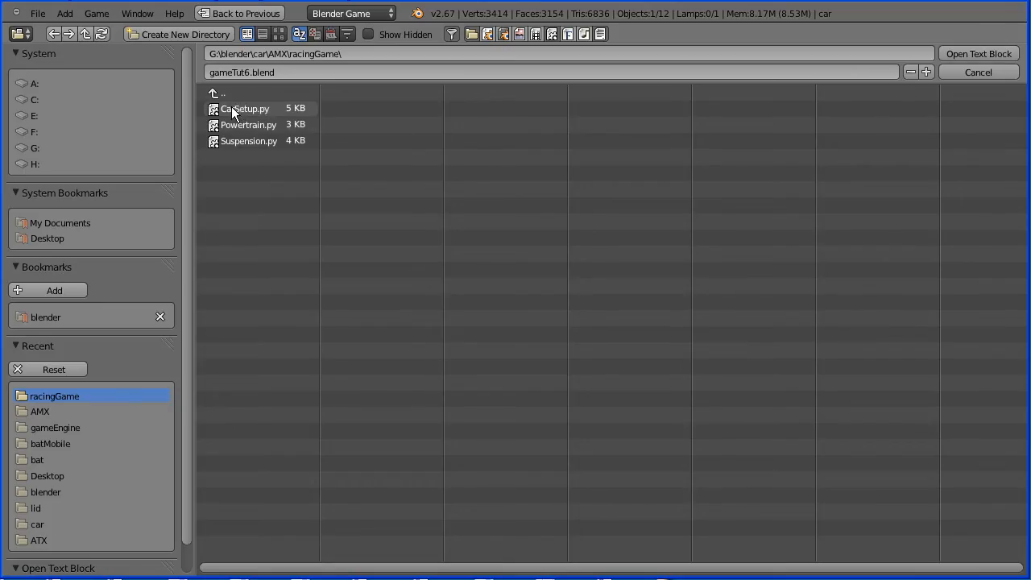
left_click(245, 110)
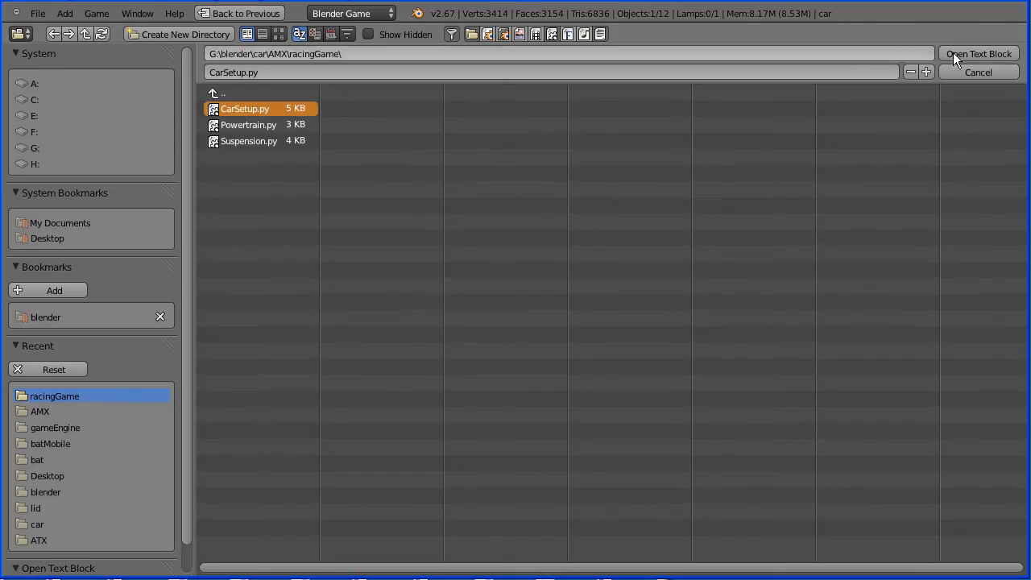
left_click(978, 55)
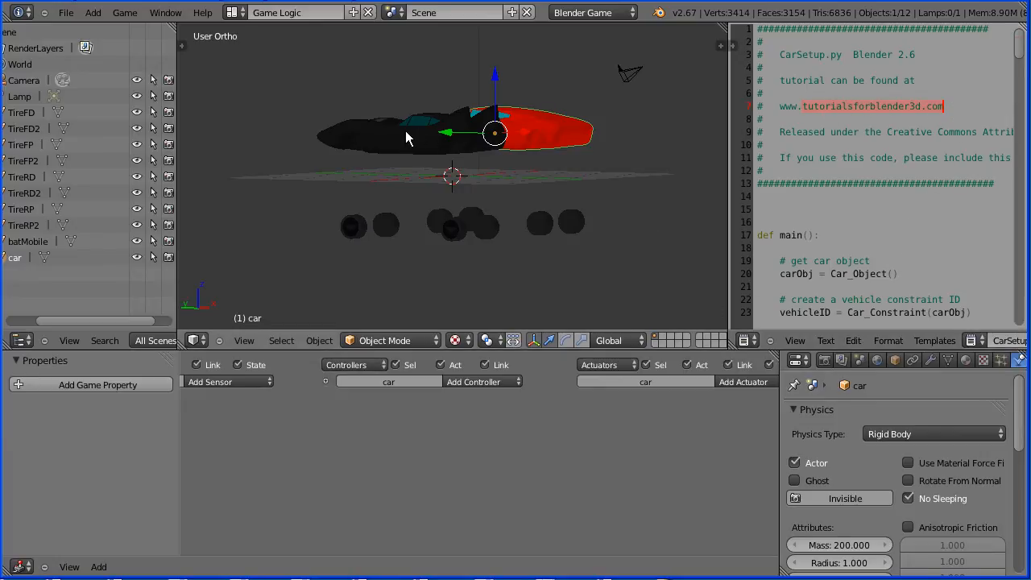
Step: Select batMobile and add a Python controller for running CarSetup.py
left_click(406, 121)
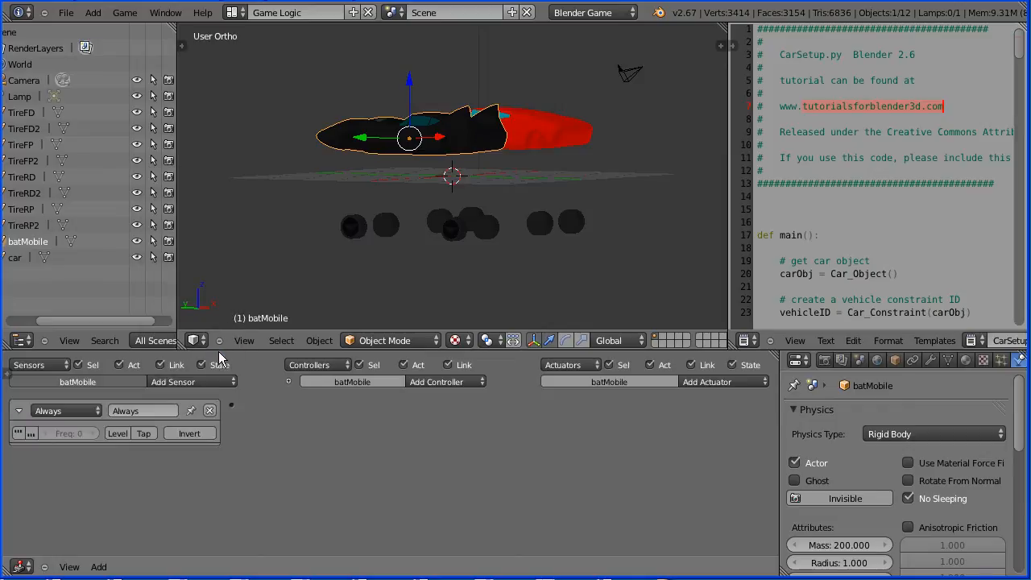
left_click(438, 380)
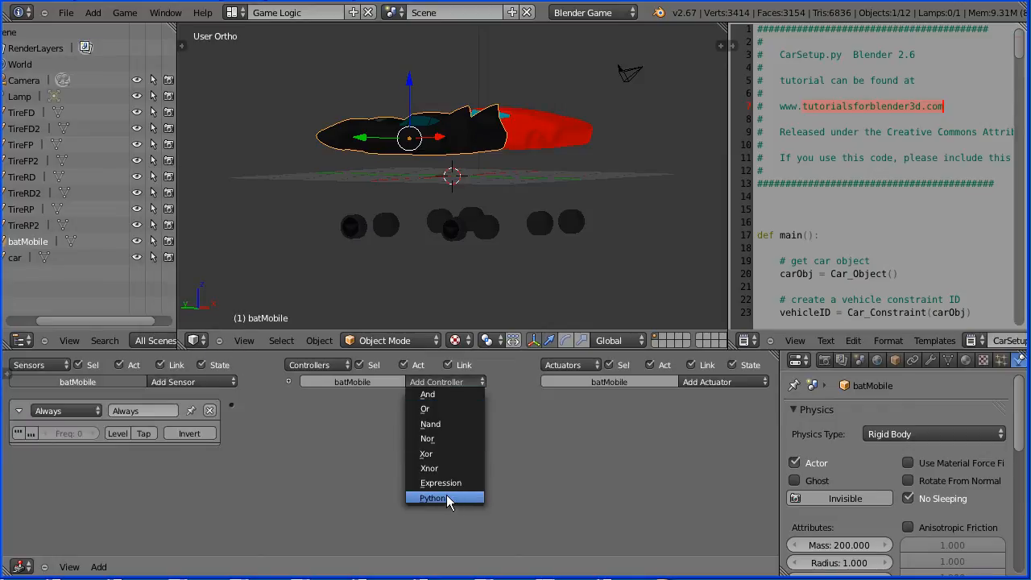
left_click(435, 496)
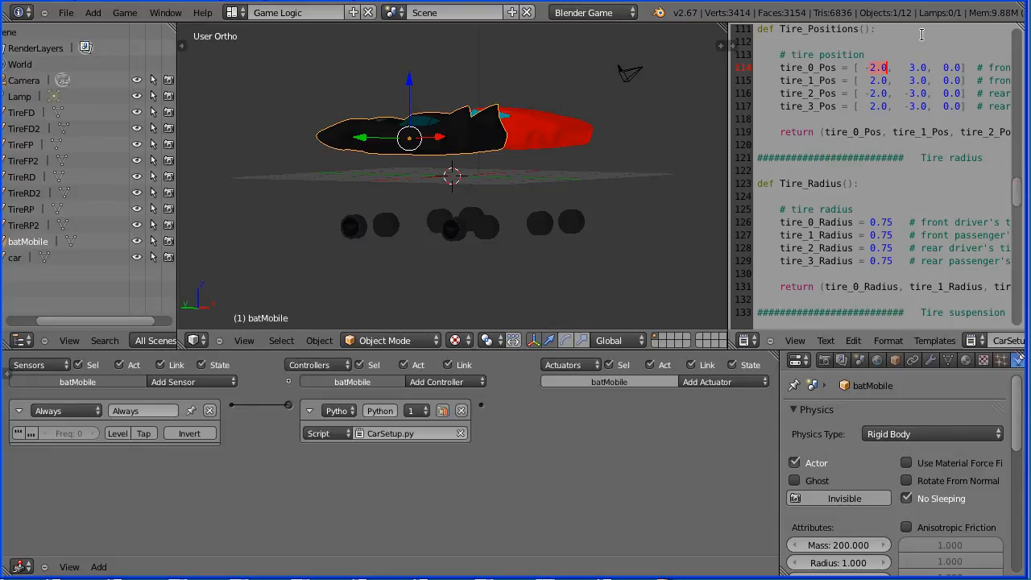
Step: Enter -1.5 for a tire position value, then bring up the Add object menu
type("-1.5")
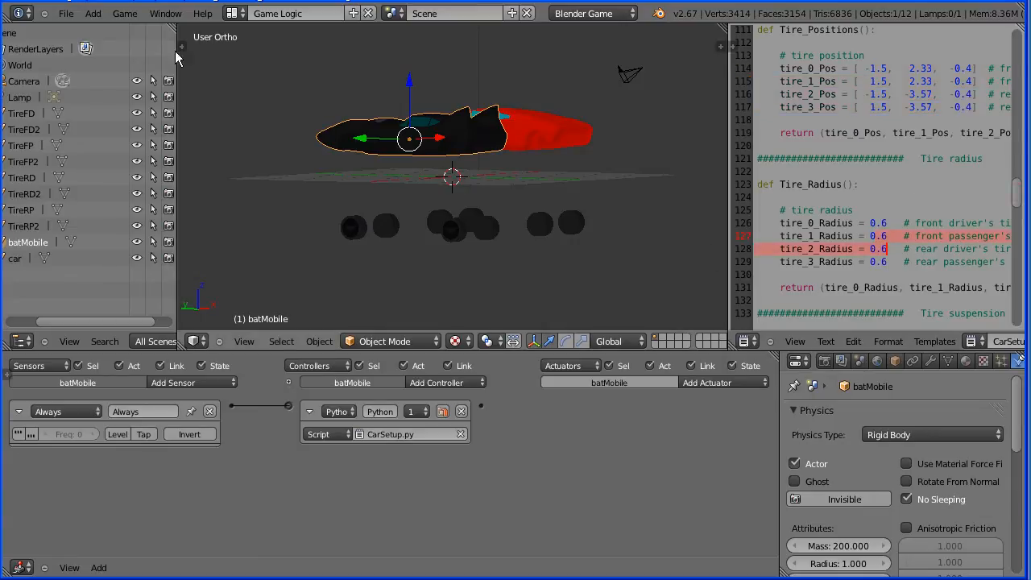
left_click(93, 13)
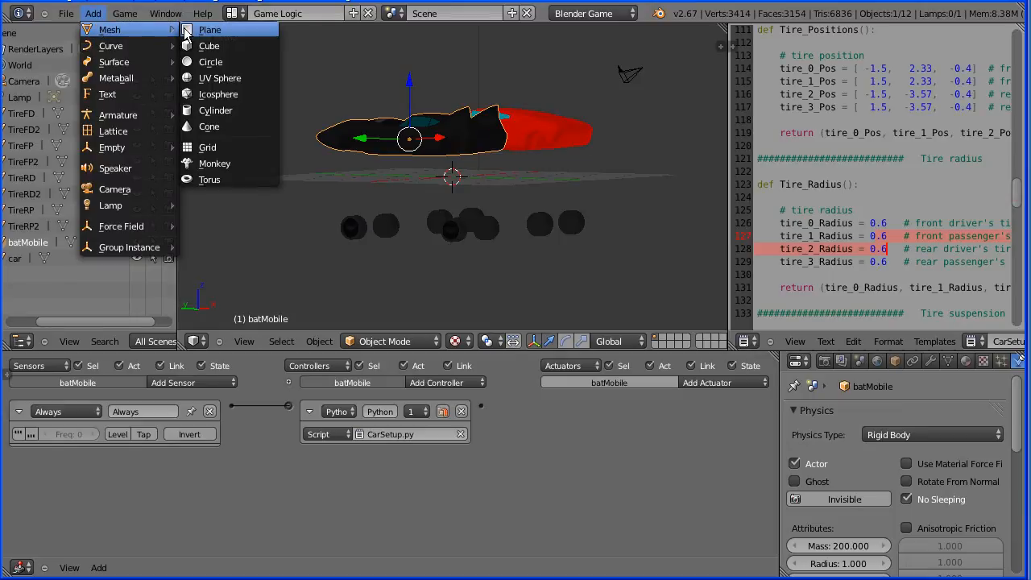
Step: Add a ground plane beneath the cars and show the Render settings
left_click(210, 29)
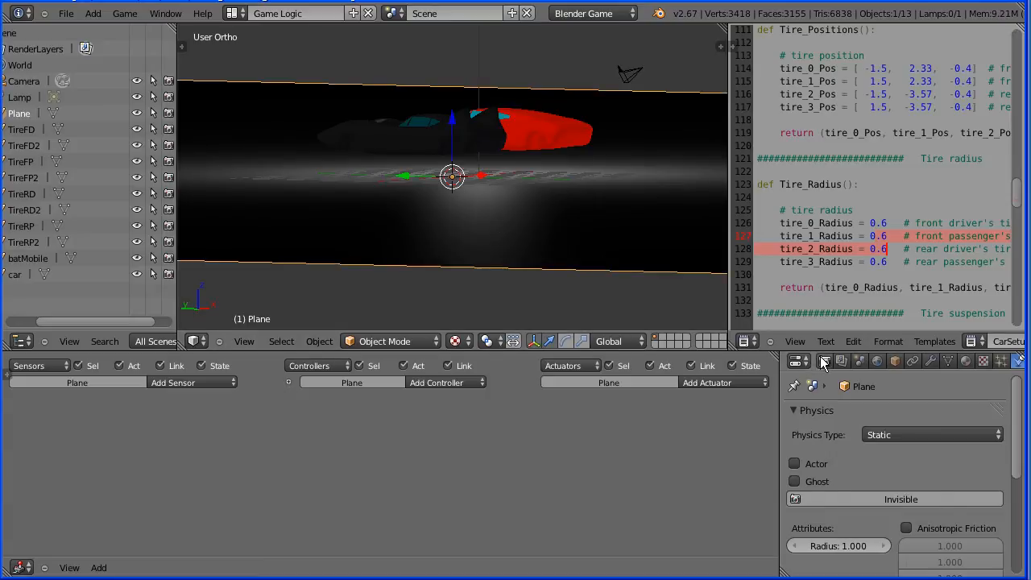
left_click(825, 360)
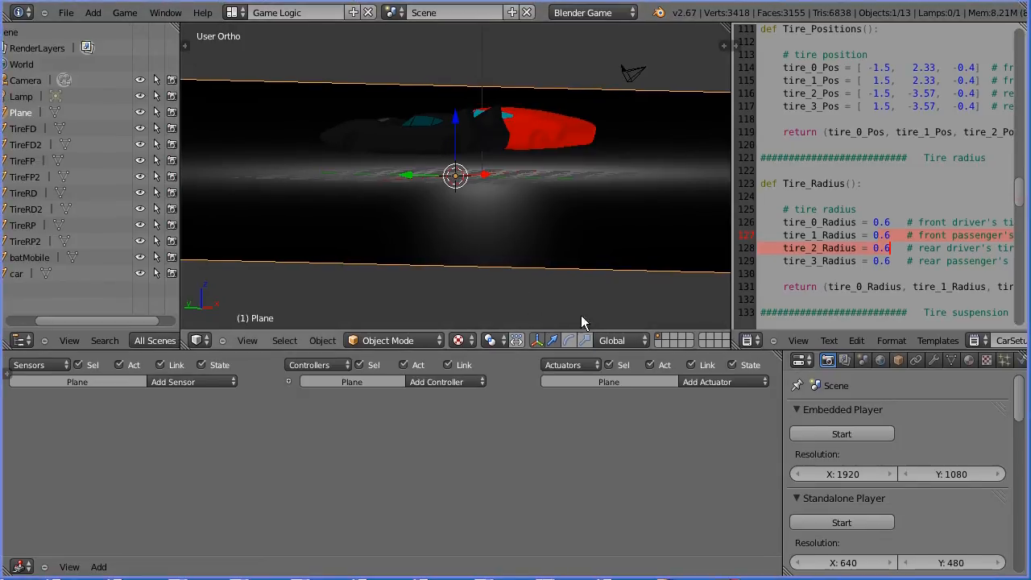
left_click(828, 340)
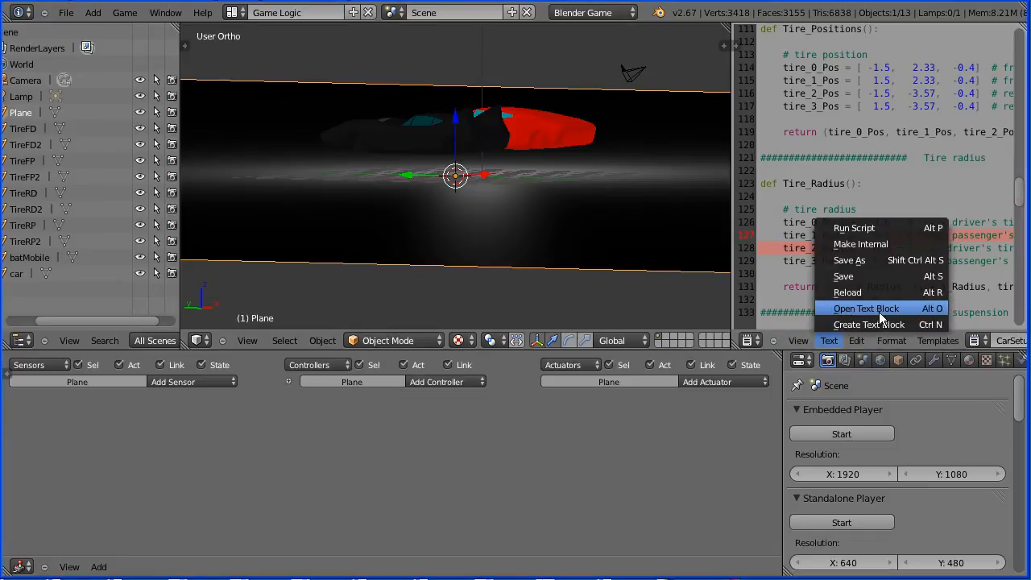
left_click(867, 310)
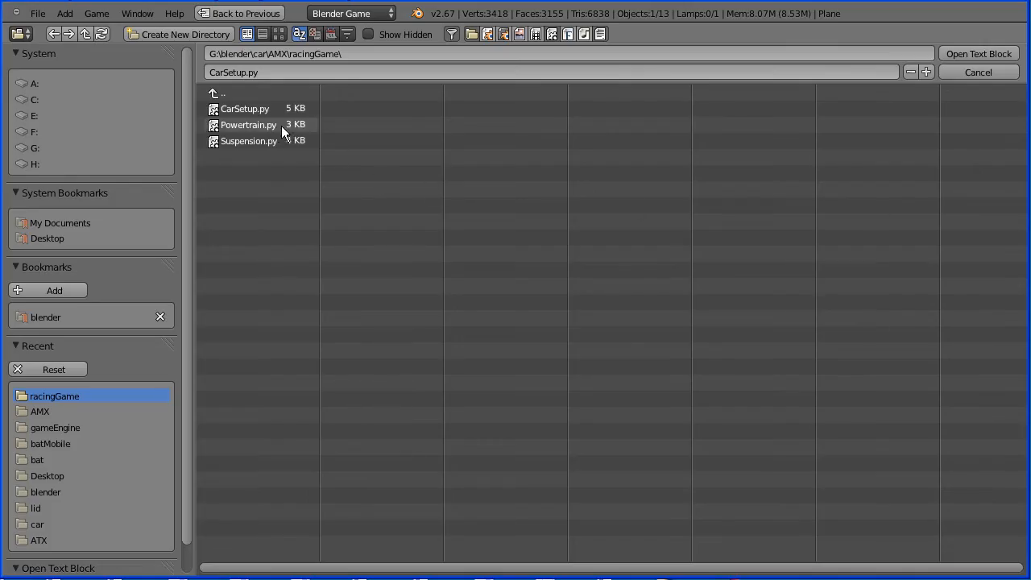
left_click(248, 126)
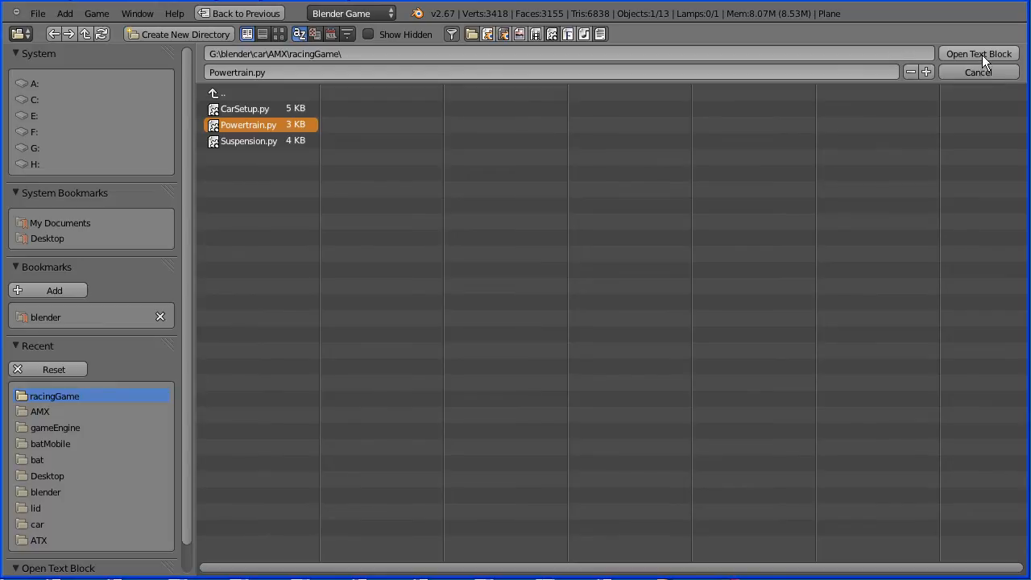
left_click(979, 54)
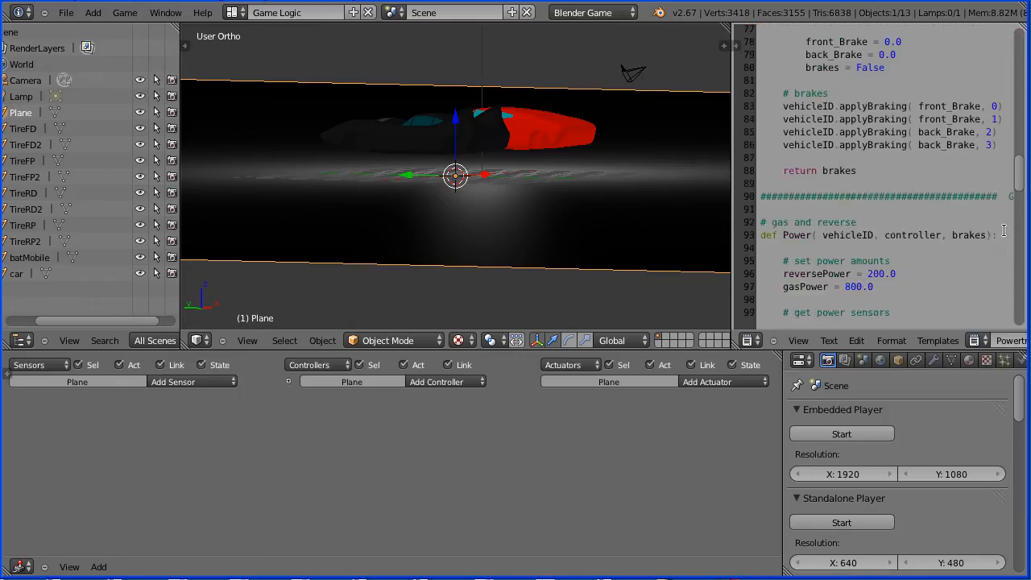
scroll("down", 3)
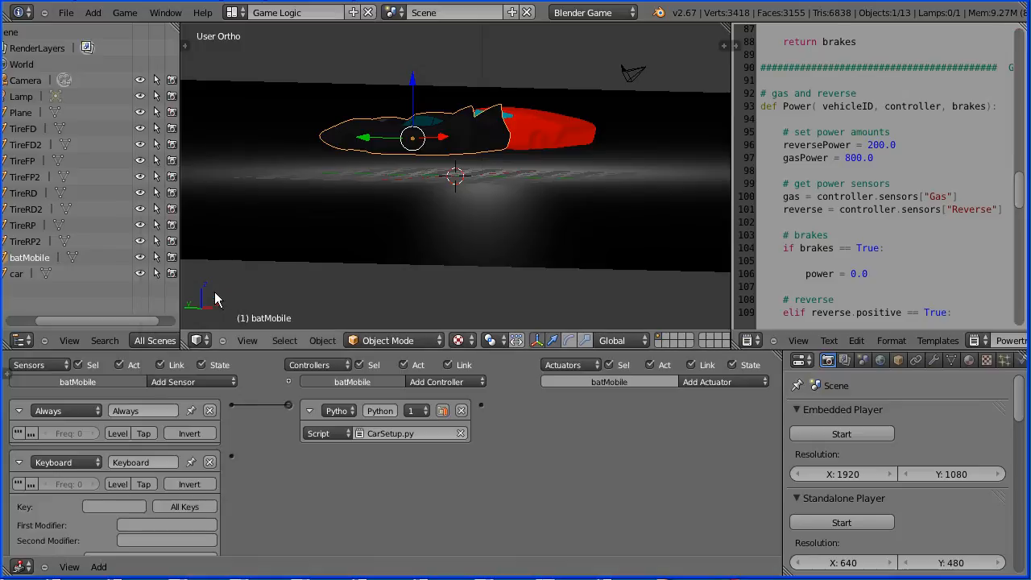
mouse_move(250, 329)
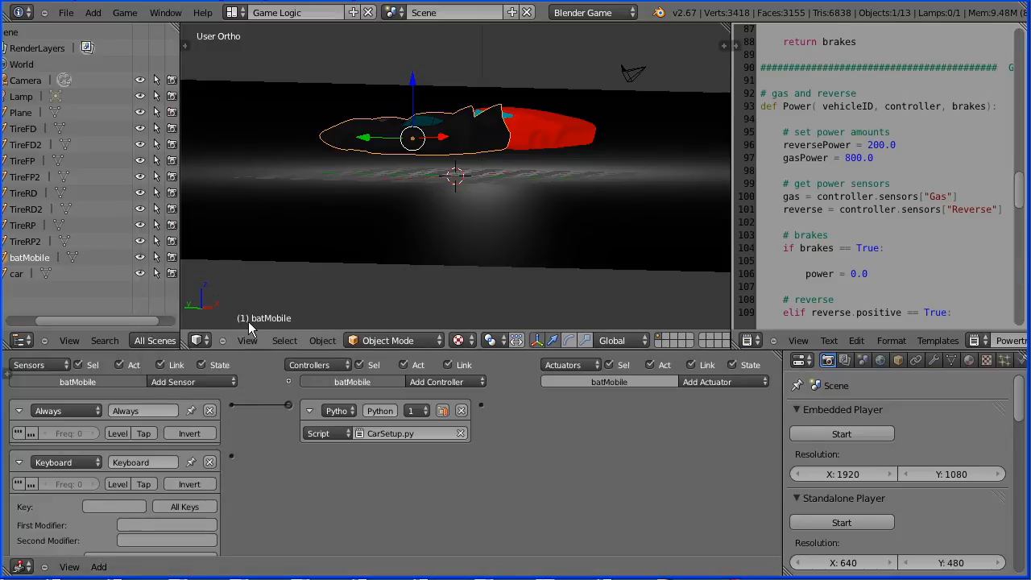
Step: Add a second Python controller for Powertrain.py with Gas and Reverse keyboard sensors collapsed
left_click(447, 381)
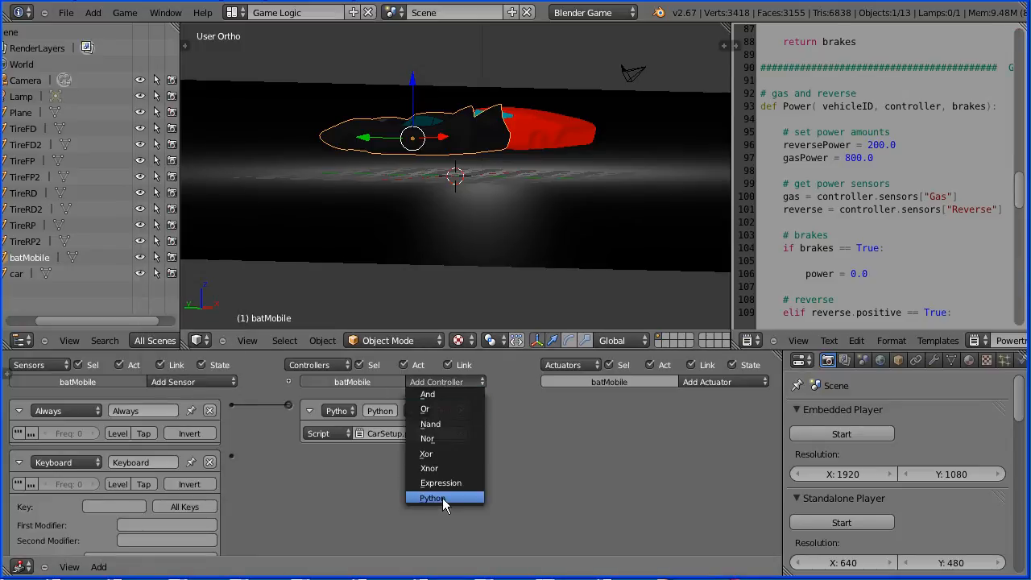
left_click(431, 496)
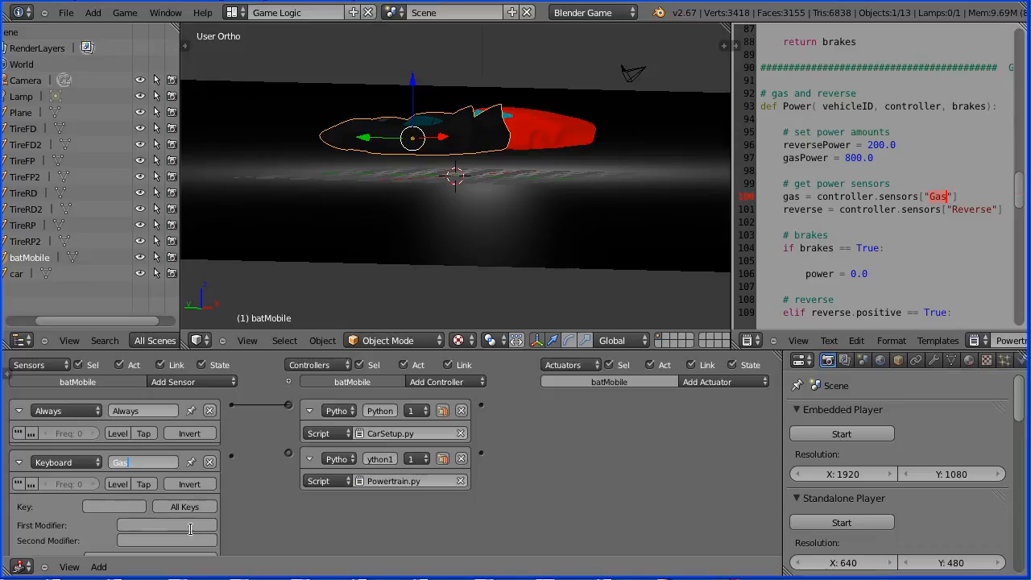
left_click(114, 506)
type("Reverse")
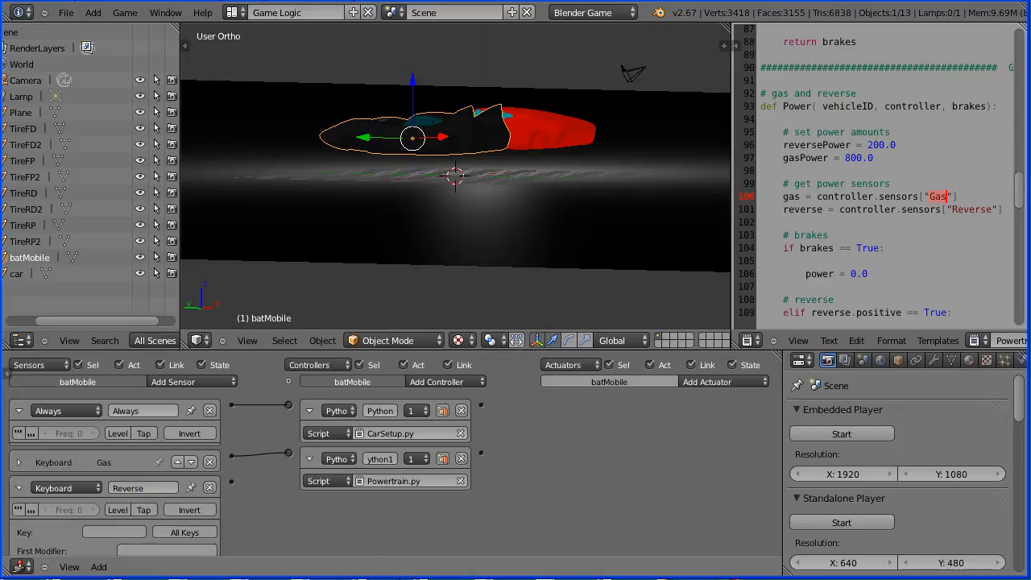
left_click(114, 532)
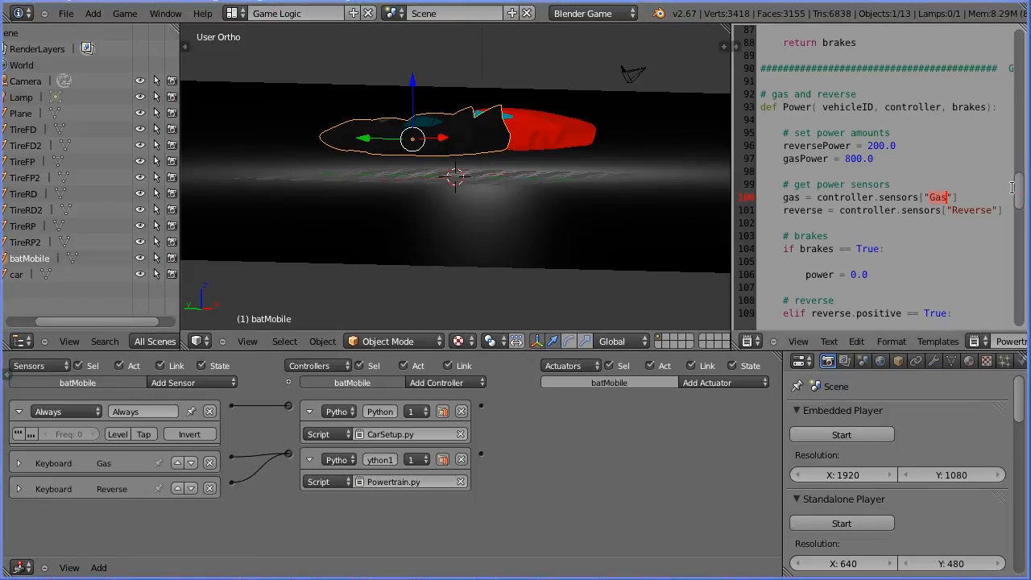
Step: Rename the new keyboard sensors Left and Right and collapse them under the Powertrain controller
scroll("down", 3)
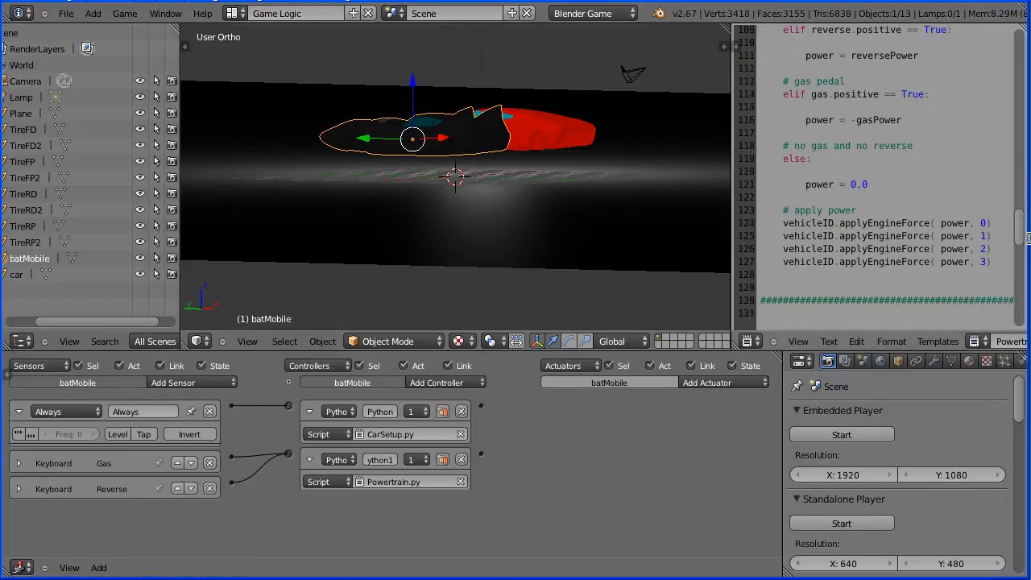
scroll("down", 3)
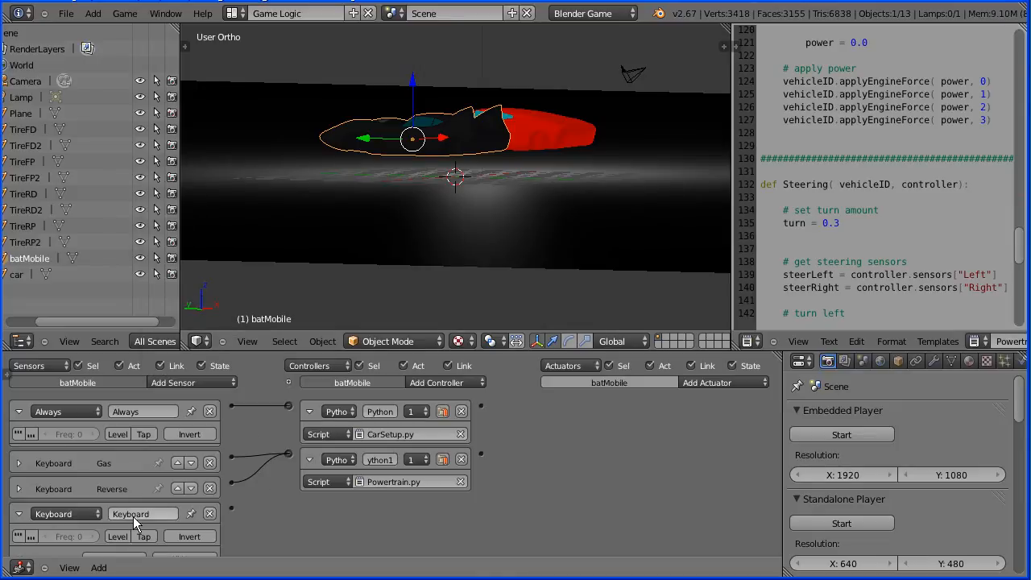
left_click(142, 512)
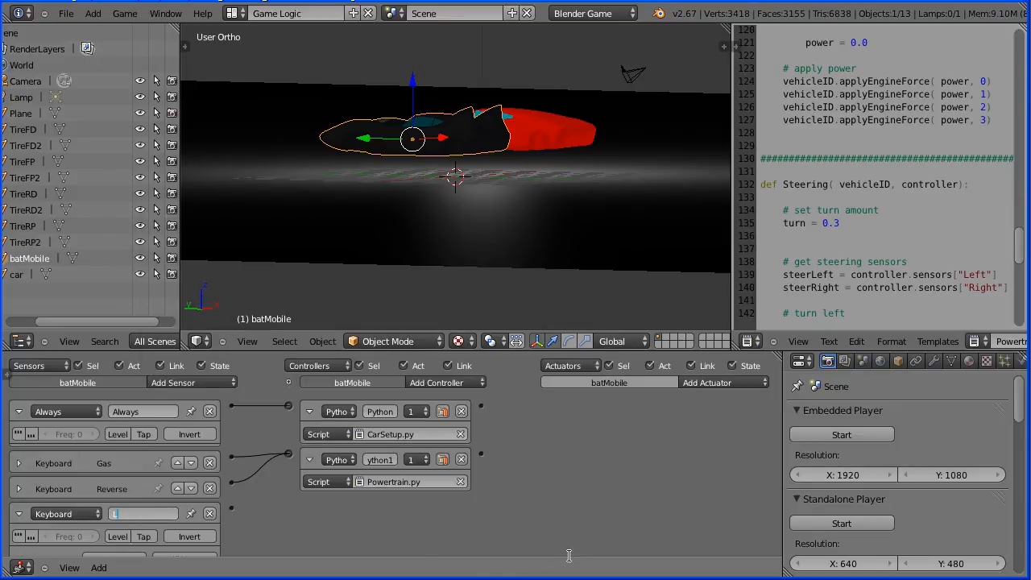
type("Left")
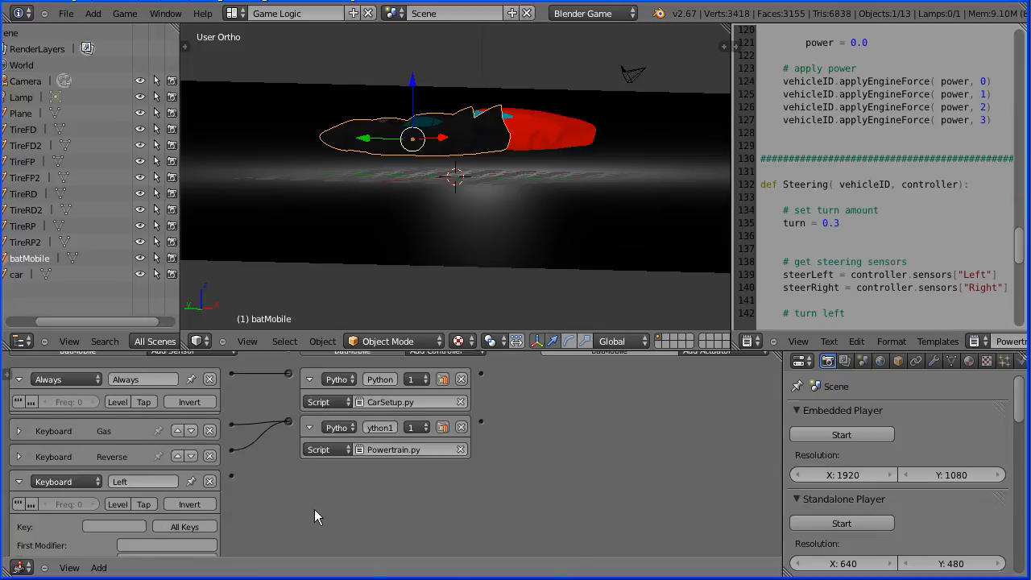
left_click(113, 526)
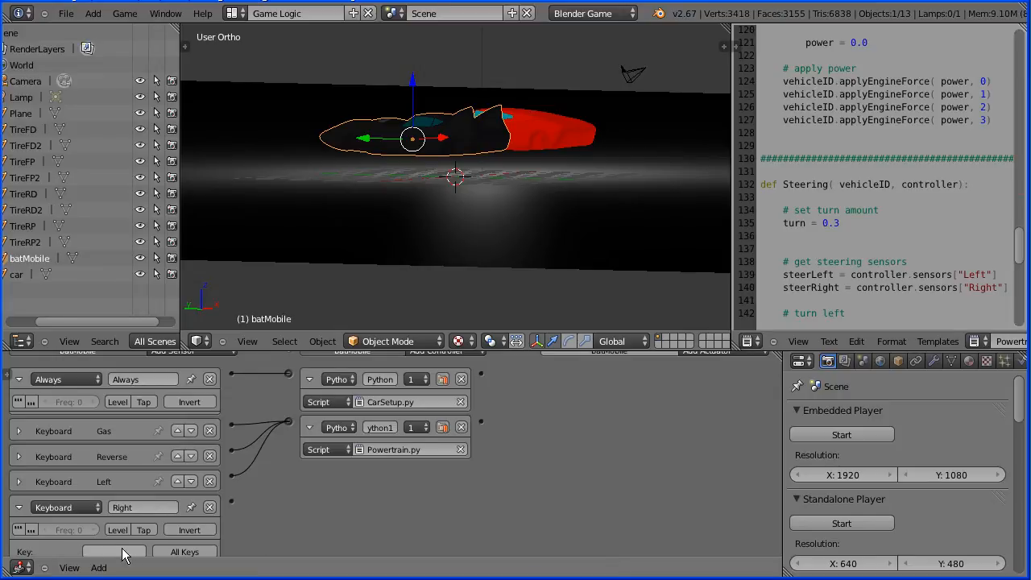
left_click(113, 551)
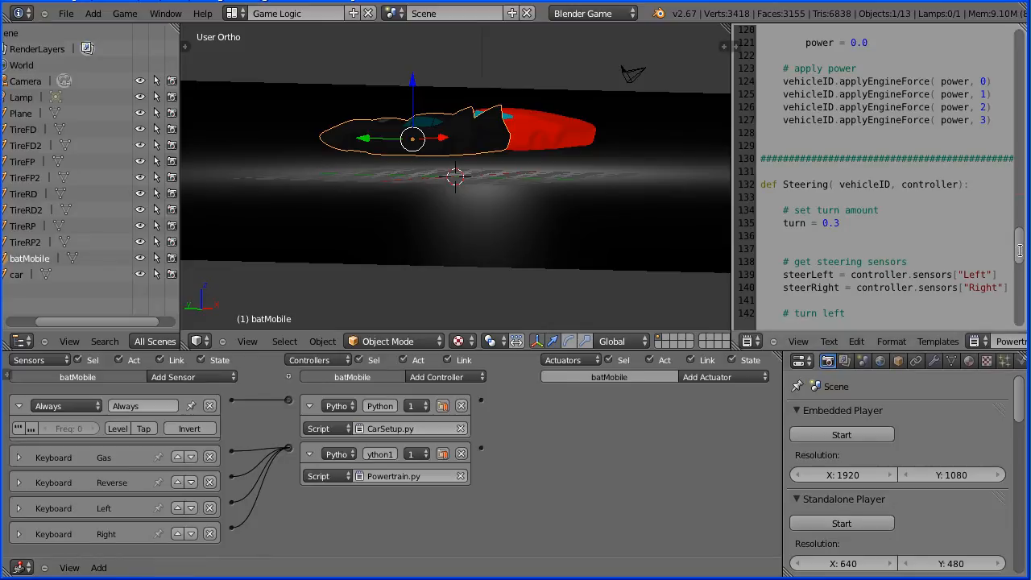
Step: Add a keyboard sensor for braking on batMobile
scroll("down", 3)
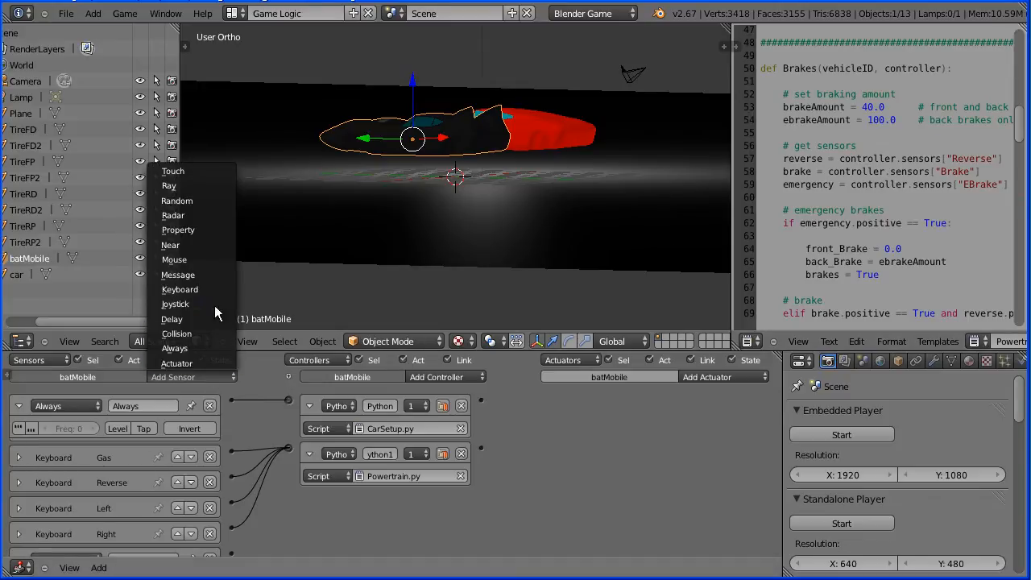
left_click(380, 520)
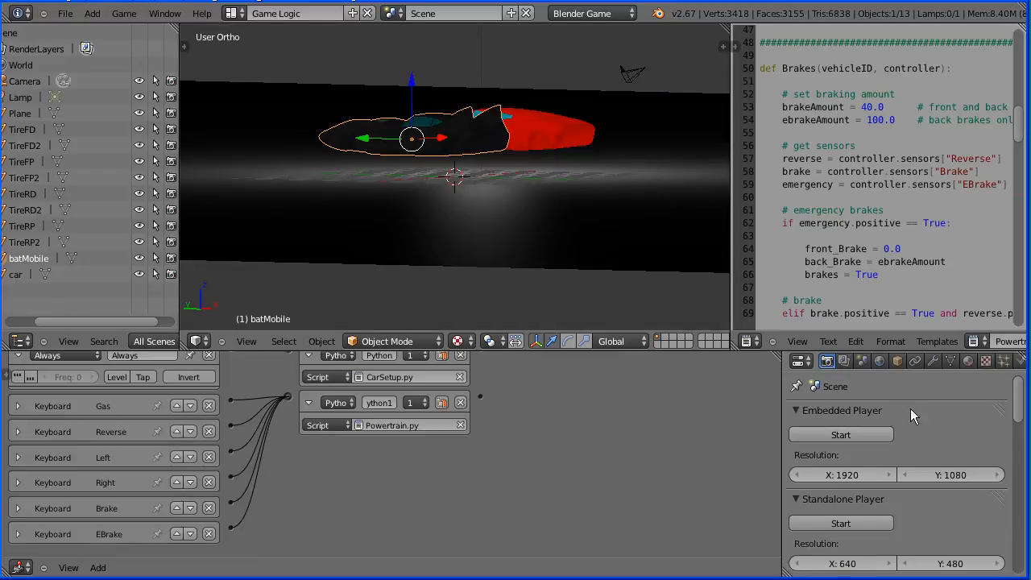
Step: Load Suspension.py and assign it to a third batMobile Python controller
left_click(828, 342)
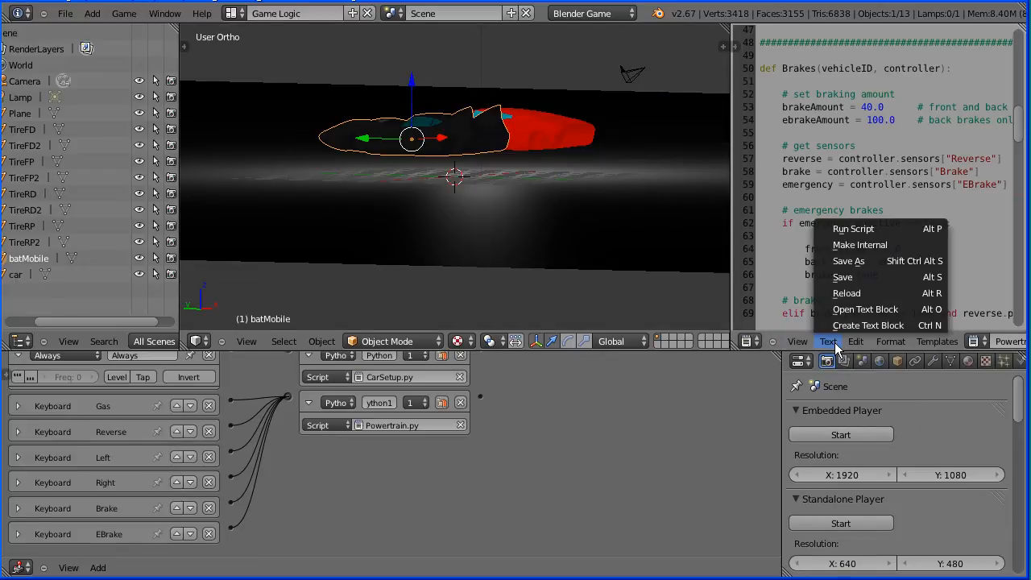
left_click(865, 309)
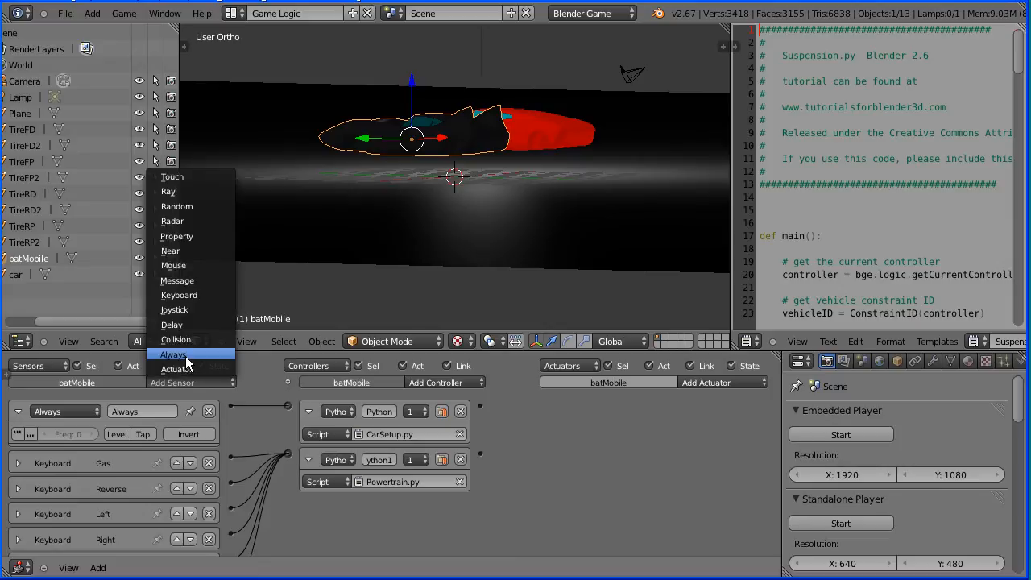
left_click(435, 382)
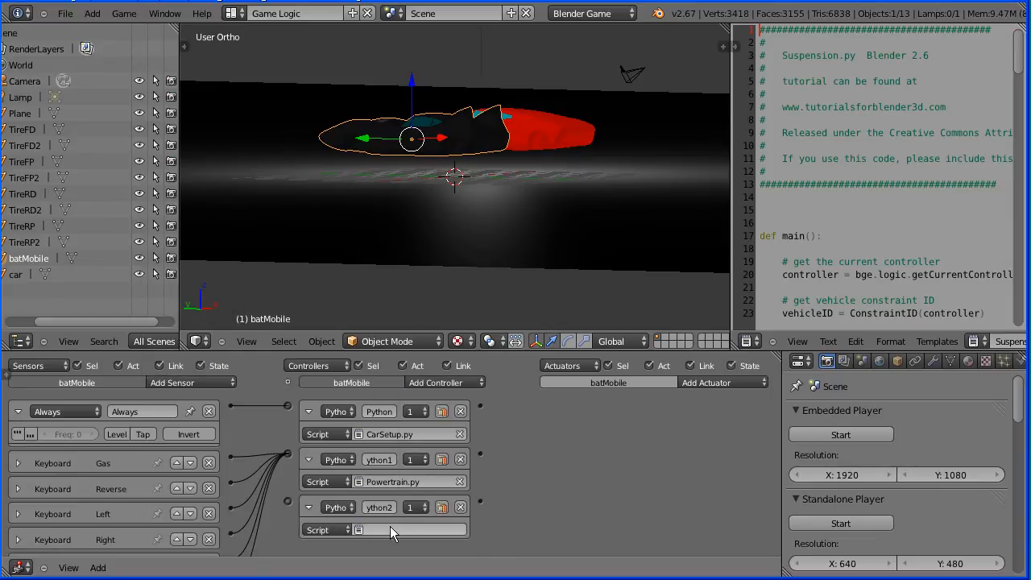
left_click(357, 529)
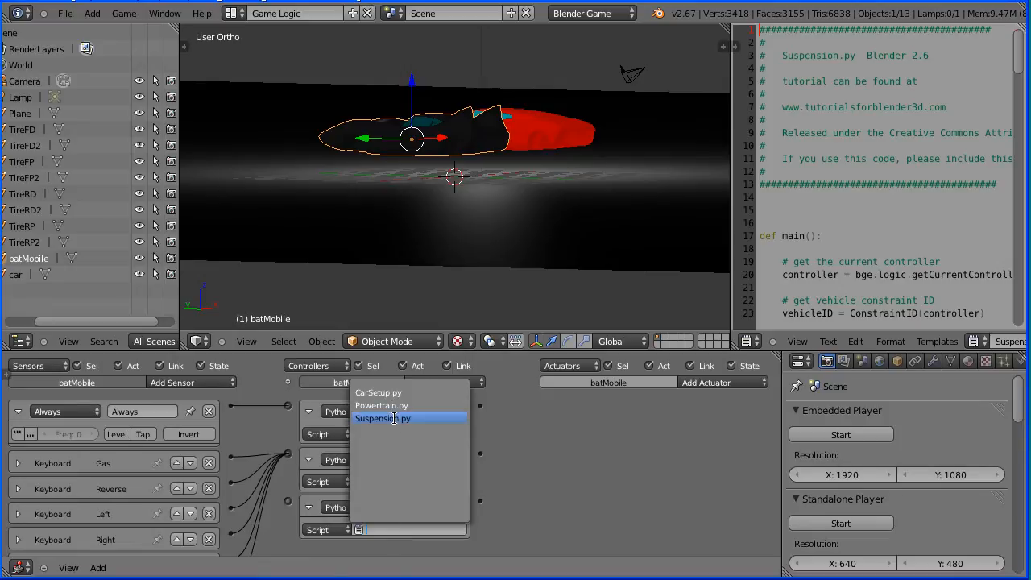
left_click(382, 419)
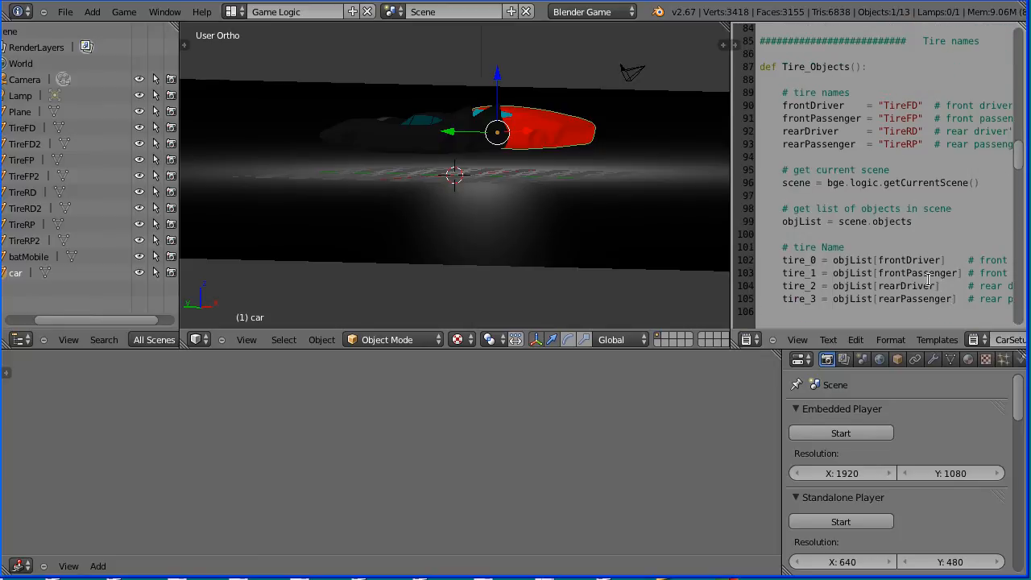
Step: Bring up the Text Editor's script file commands with the red car selected
left_click(828, 339)
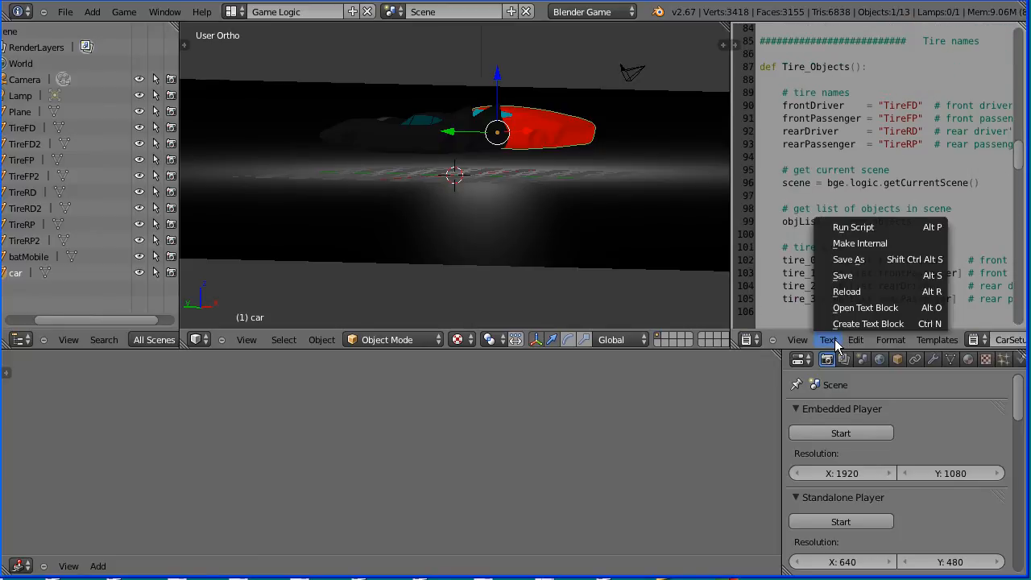
Step: Cancel an accidental Save As, then load CarSetup2.py as a text block
left_click(848, 258)
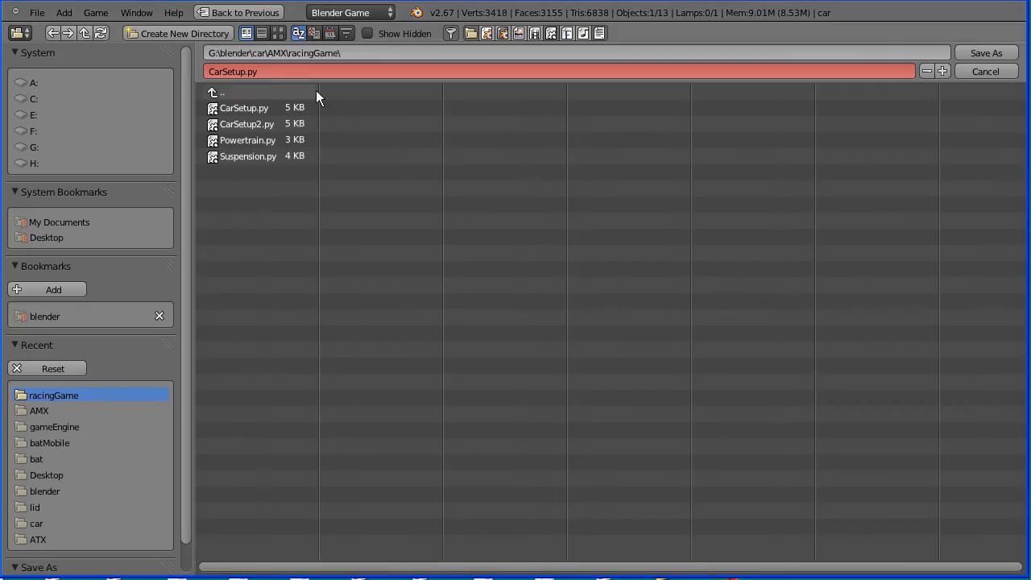
left_click(245, 71)
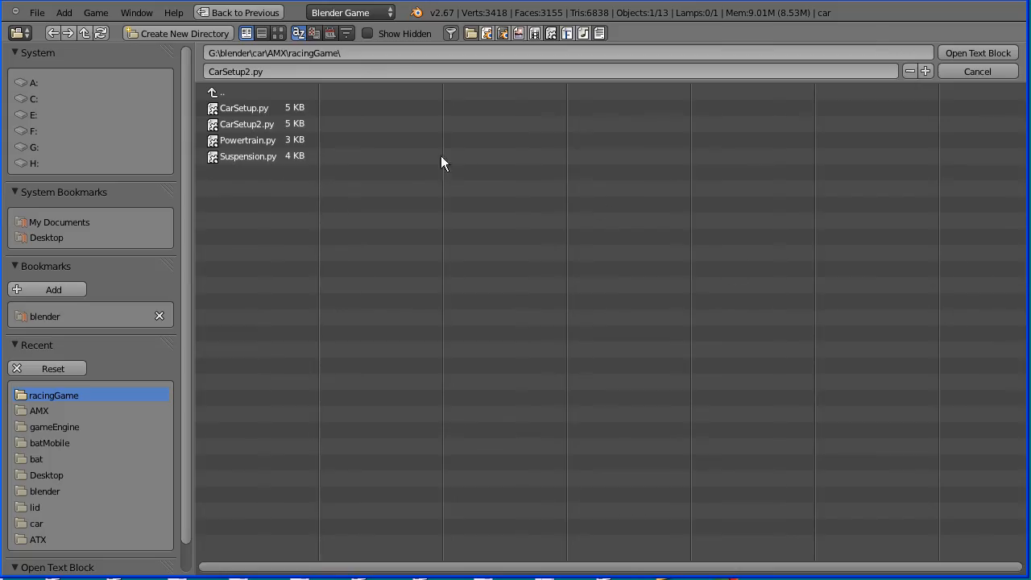
left_click(248, 122)
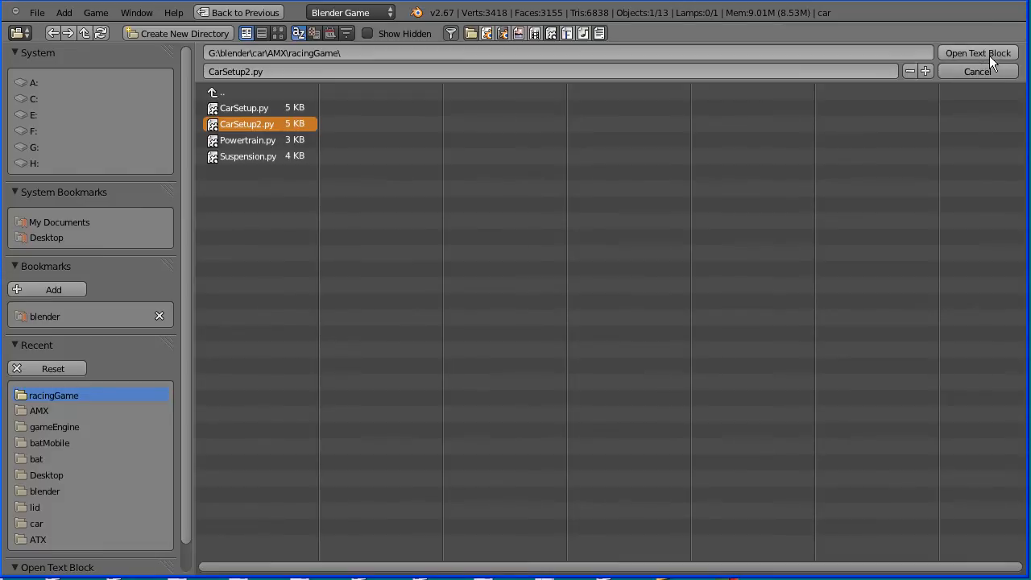
left_click(978, 52)
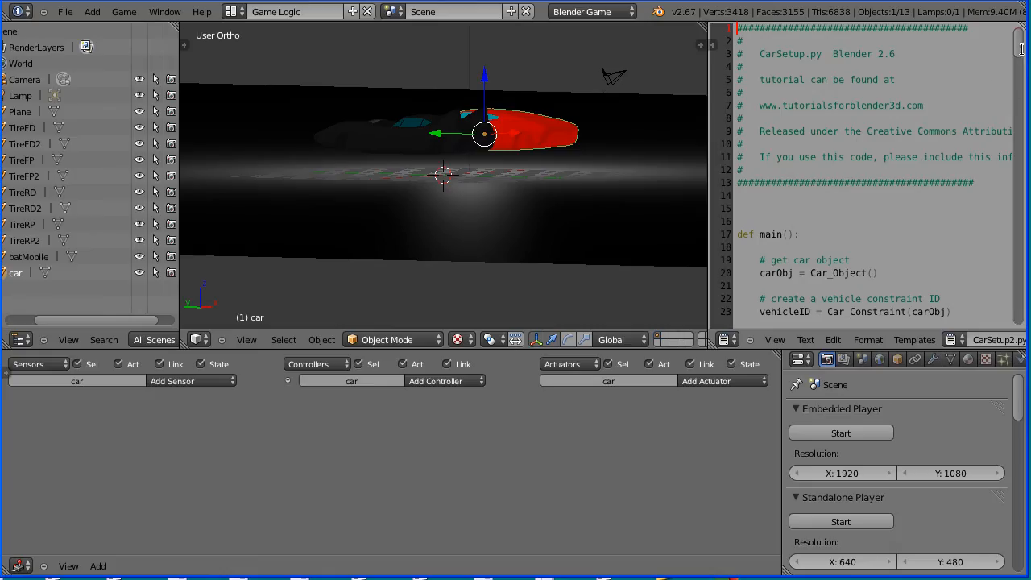
Step: Check the TireFD2–TireRP2 names in CarSetup2.py, then list sensor types for the car
scroll("down", 3)
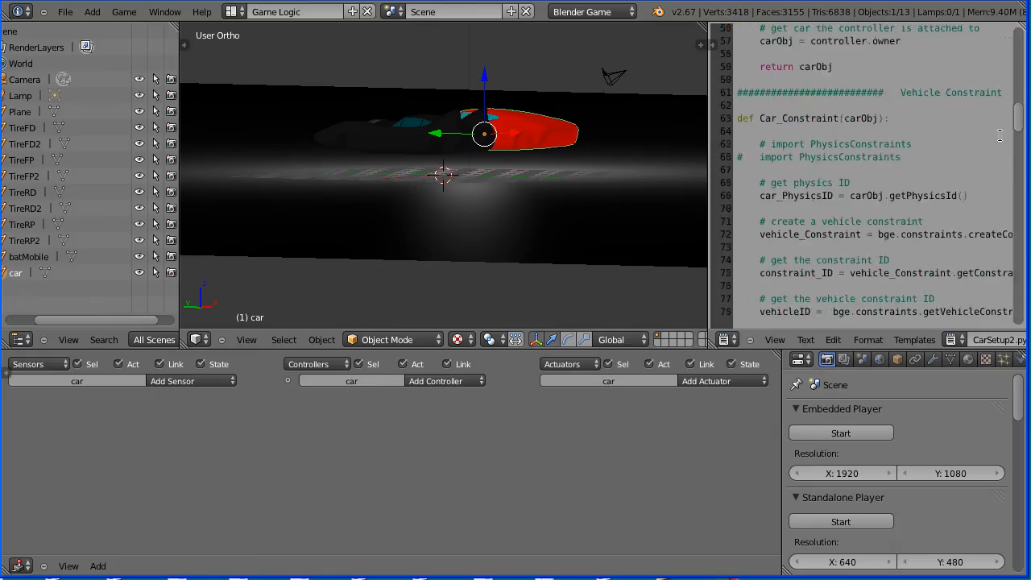
scroll("down", 3)
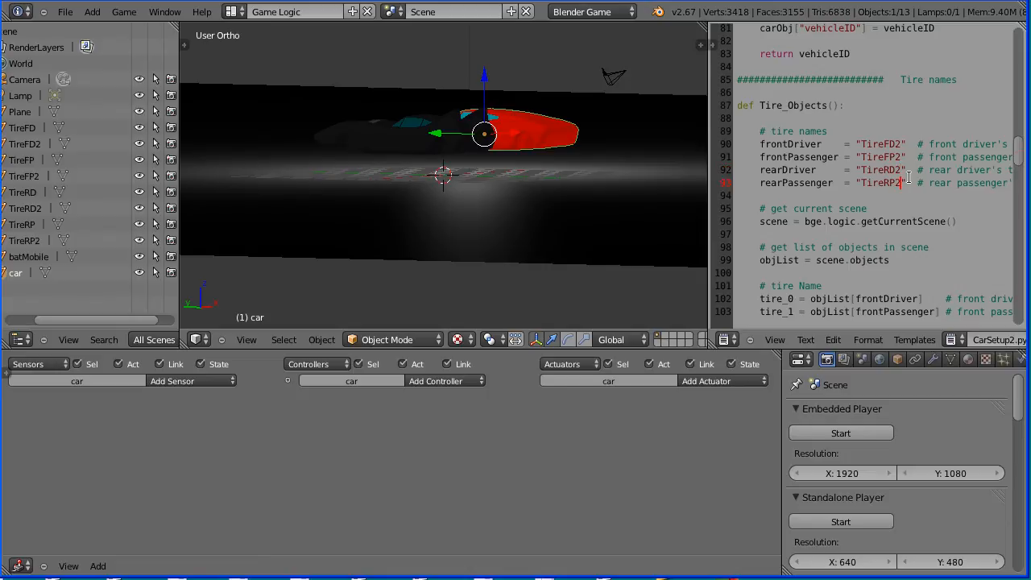
left_click(171, 380)
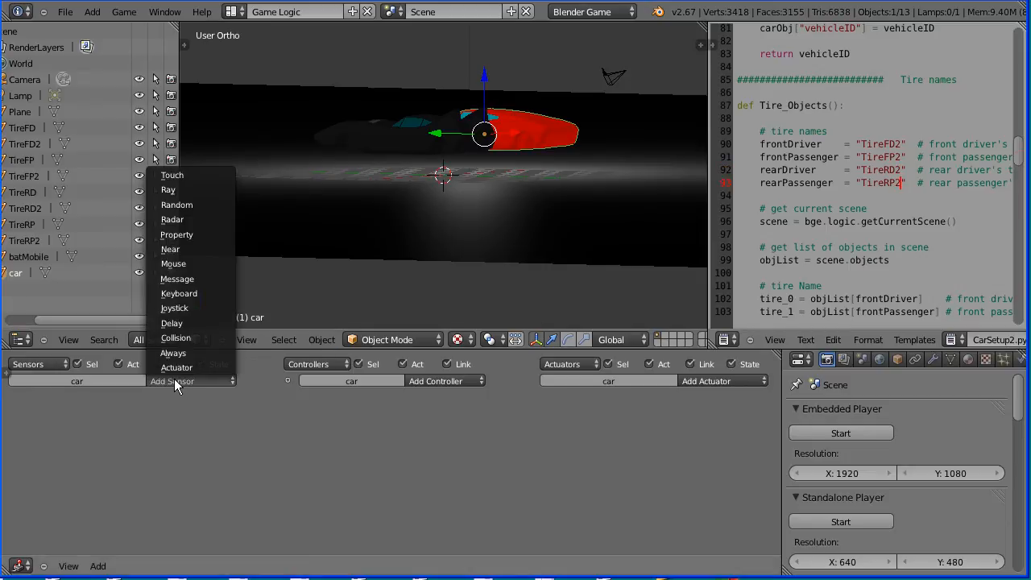
Step: Add a Python controller to the car running CarSetup2.py
left_click(172, 353)
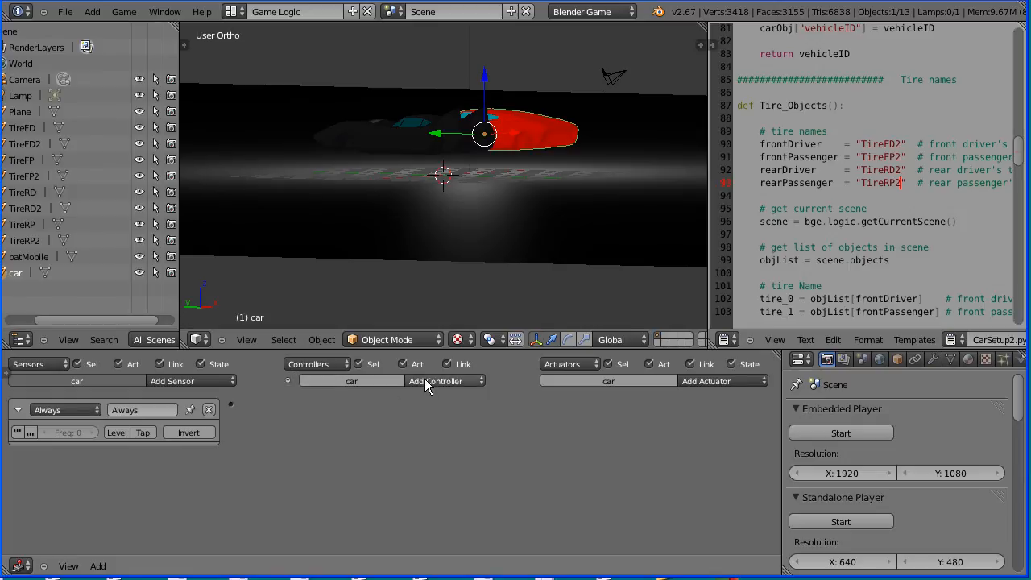
left_click(435, 380)
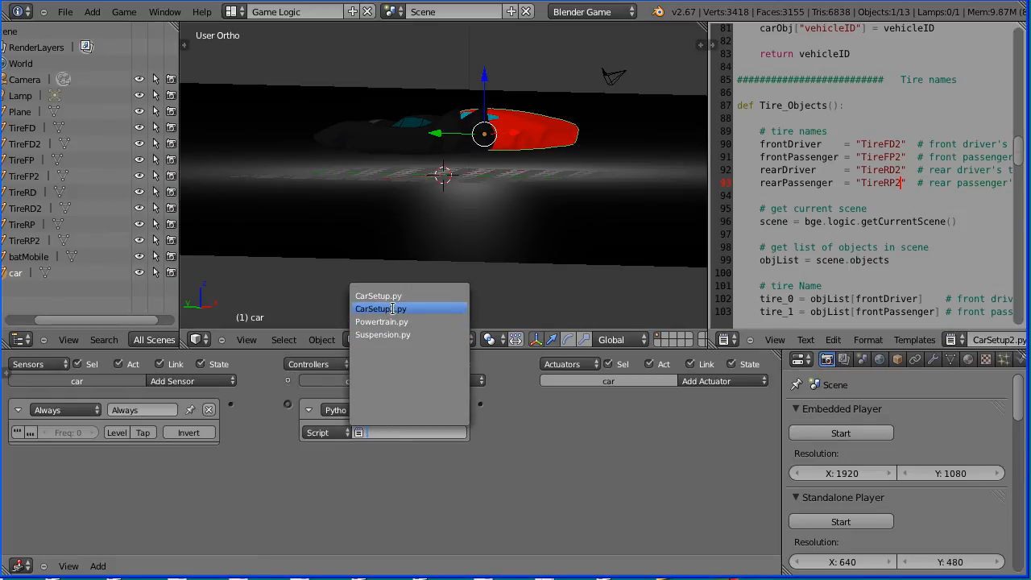
left_click(380, 310)
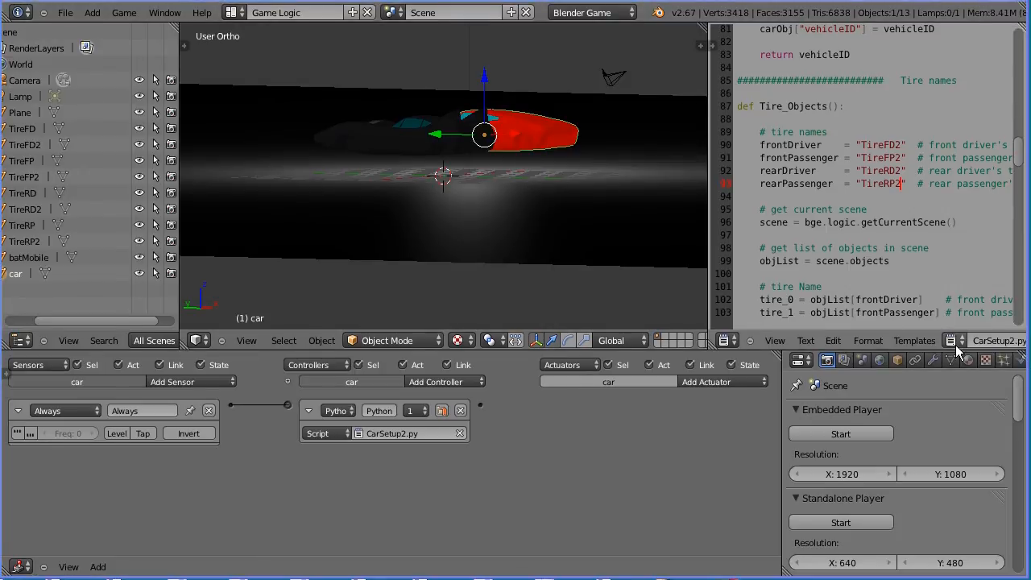
Step: Show the Powertrain.py script in the text editor
left_click(954, 340)
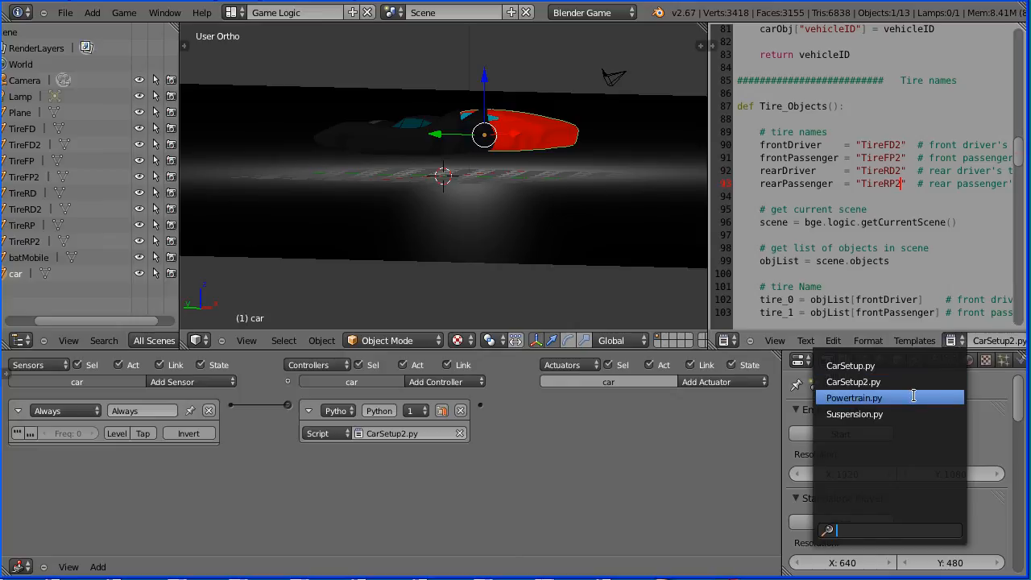
left_click(854, 396)
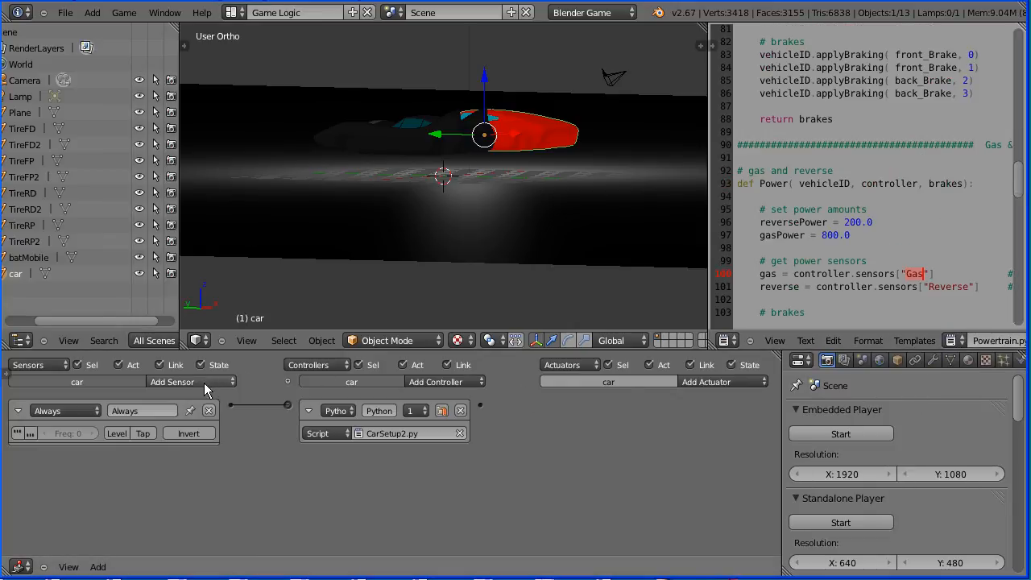
Step: Add a keyboard sensor and a second Python controller running Powertrain.py
left_click(171, 381)
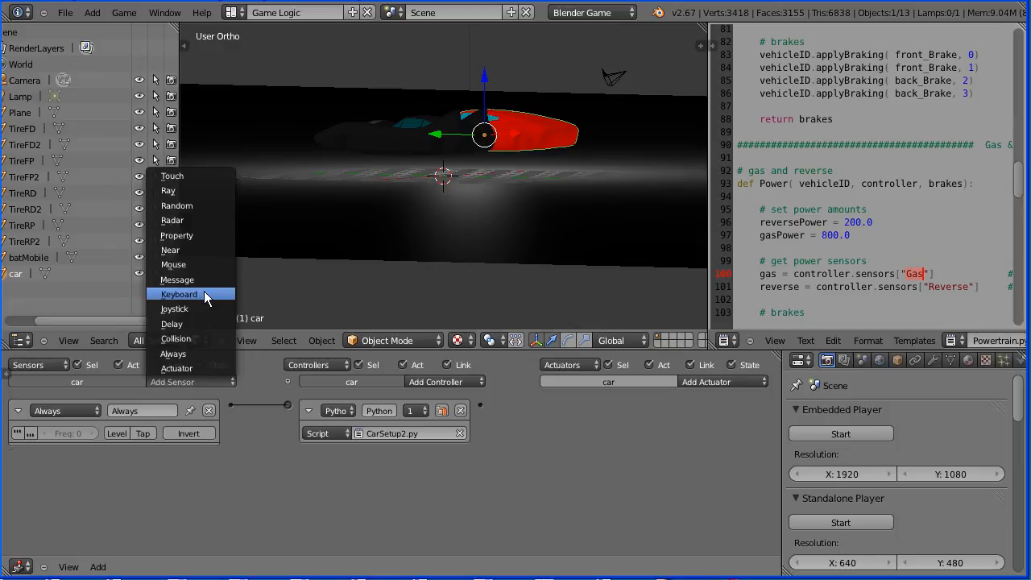
left_click(179, 293)
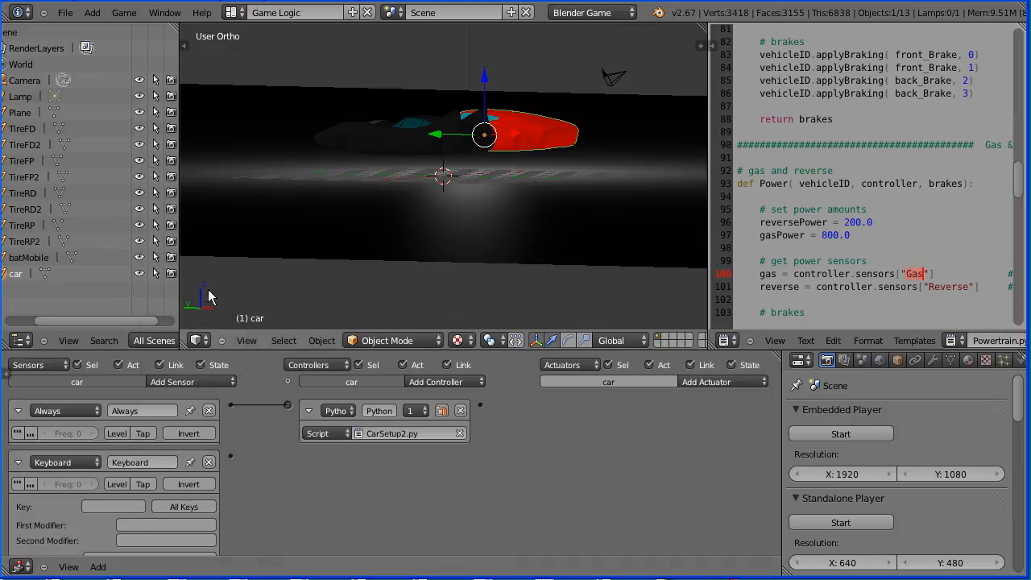
left_click(444, 380)
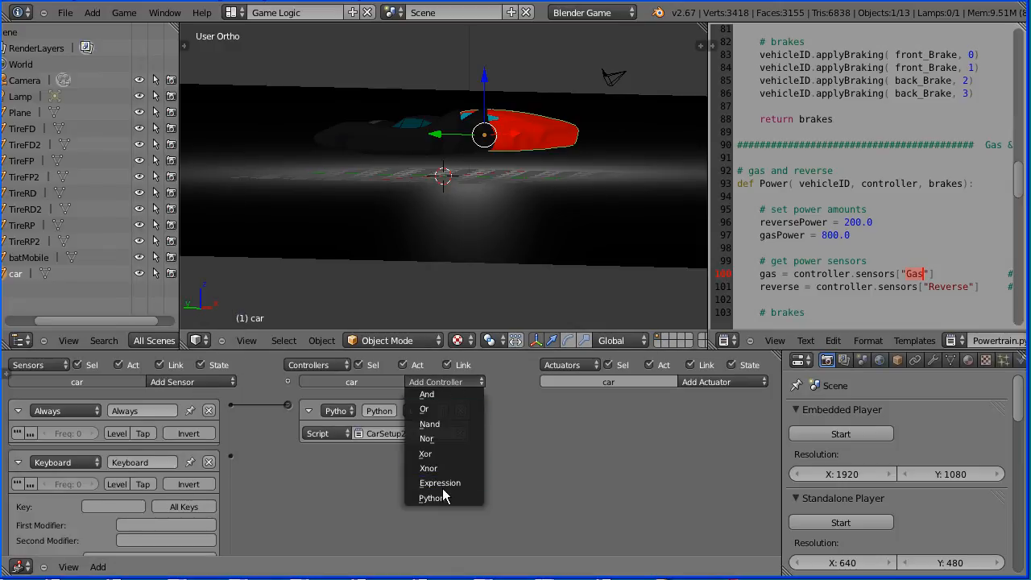
left_click(431, 496)
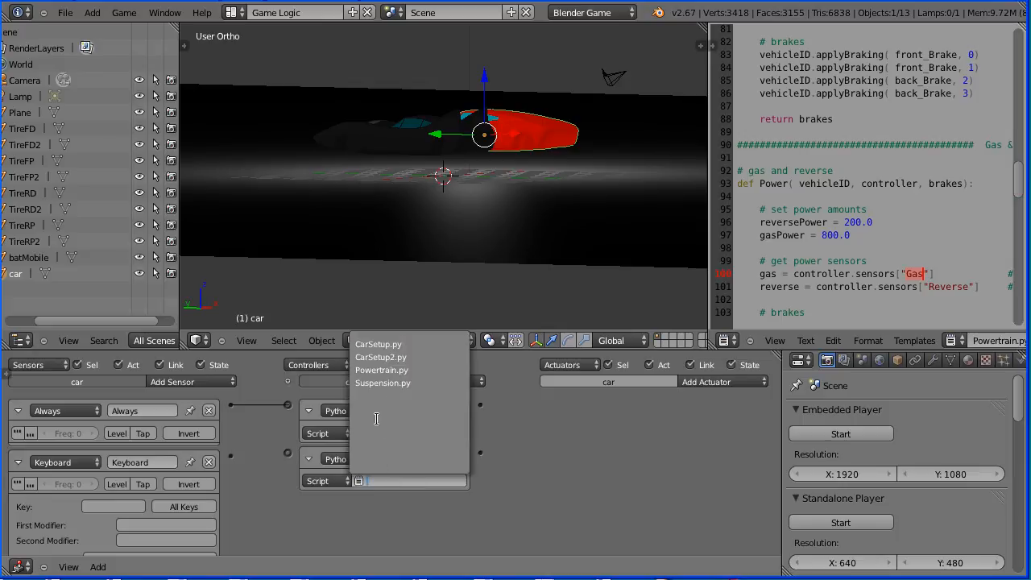
left_click(381, 358)
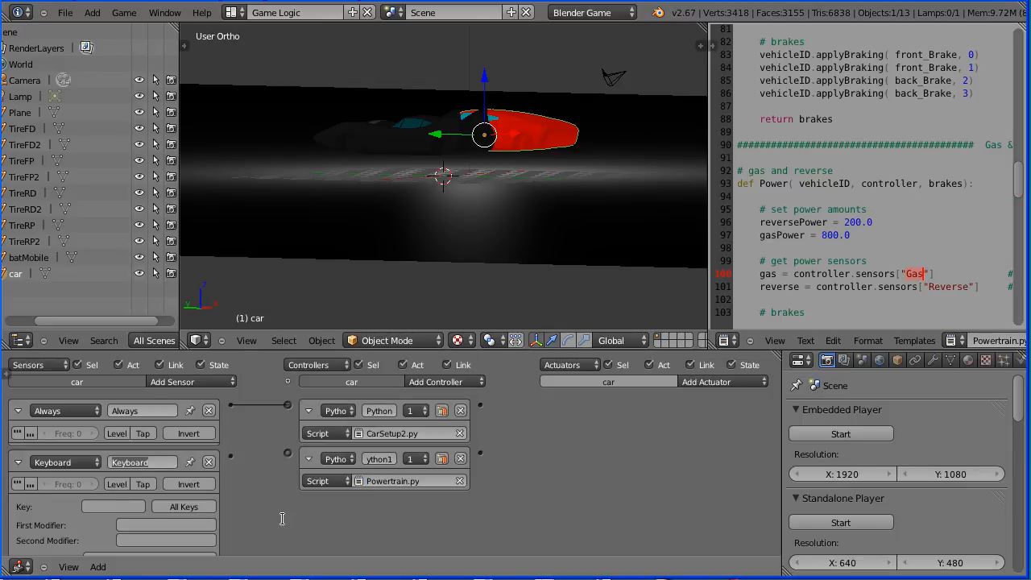
Step: Name the keyboard sensor Gas and add another keyboard sensor
type("Gas")
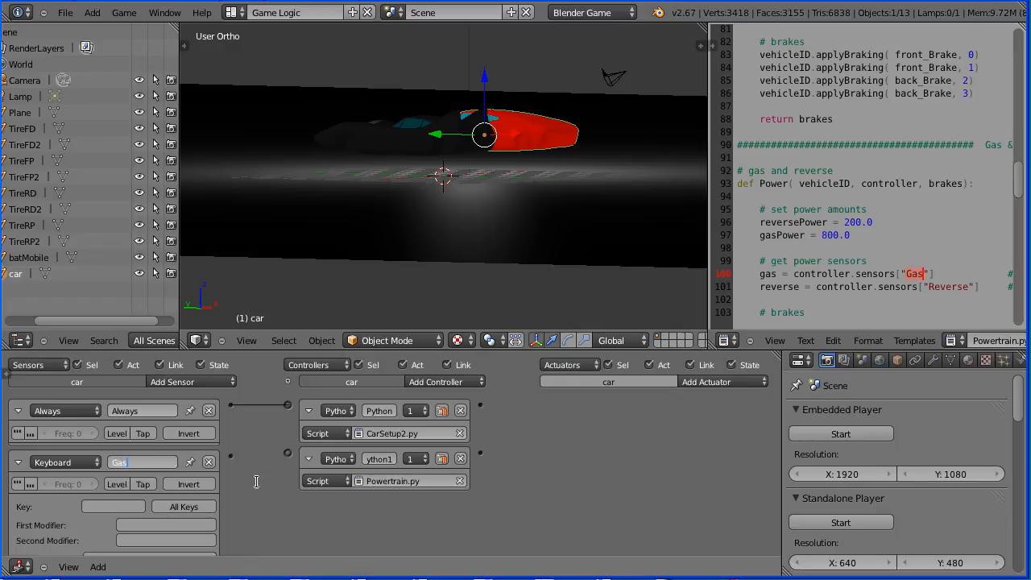
mouse_move(53, 500)
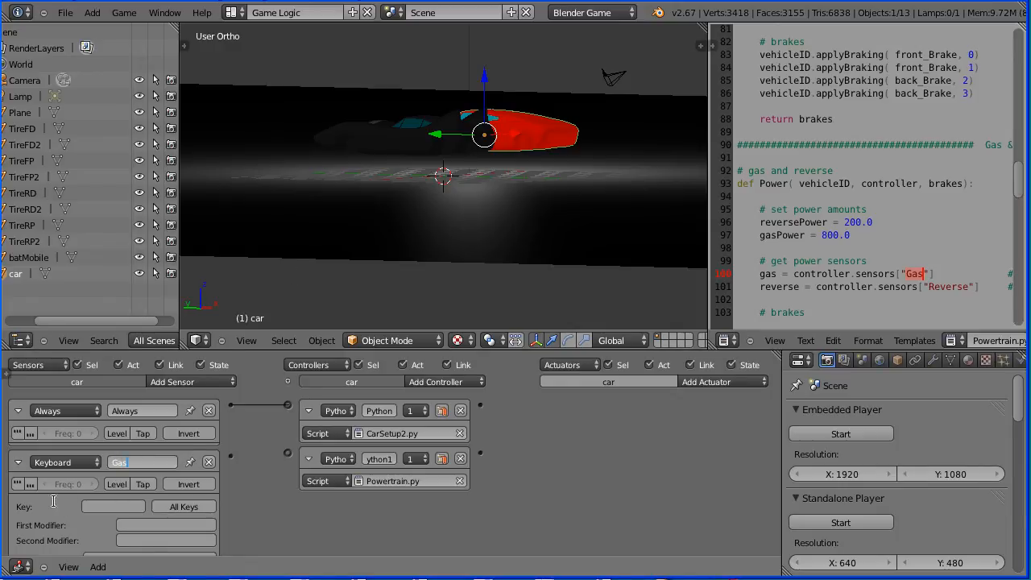
left_click(113, 505)
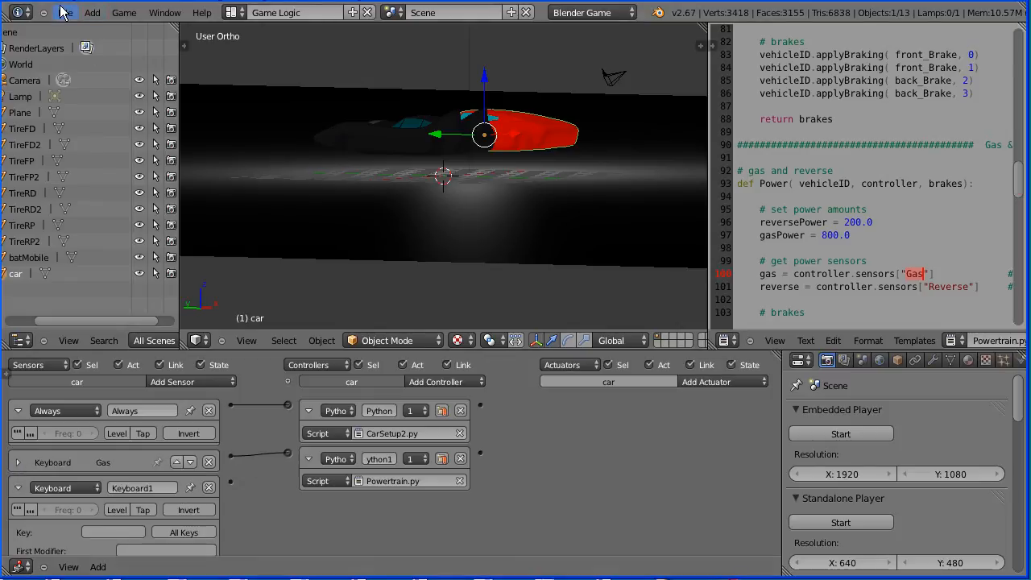
Step: Add Reverse, Left, Right, Brake and EBrake keyboard sensors wired to the controllers
left_click(65, 13)
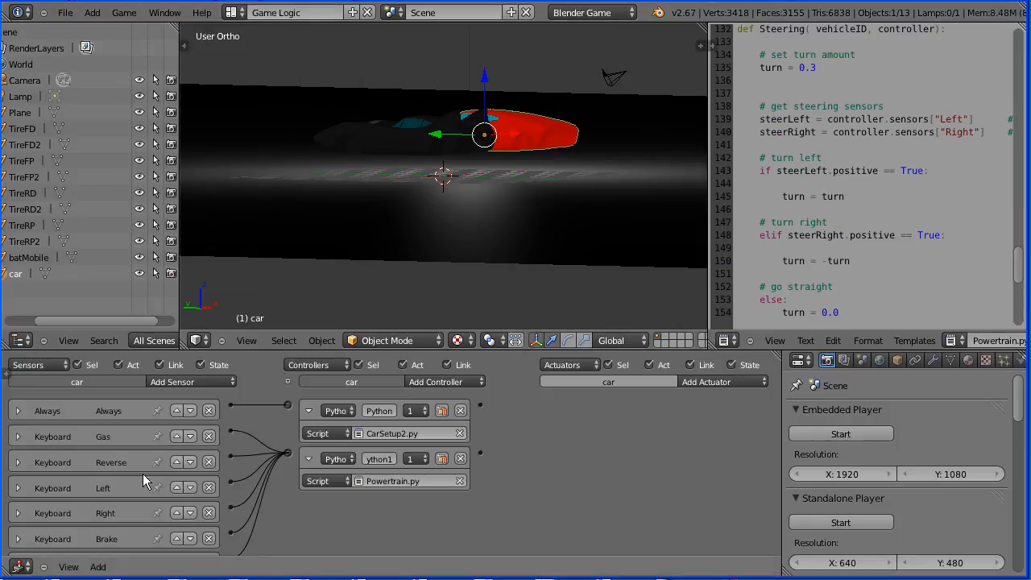
left_click(16, 461)
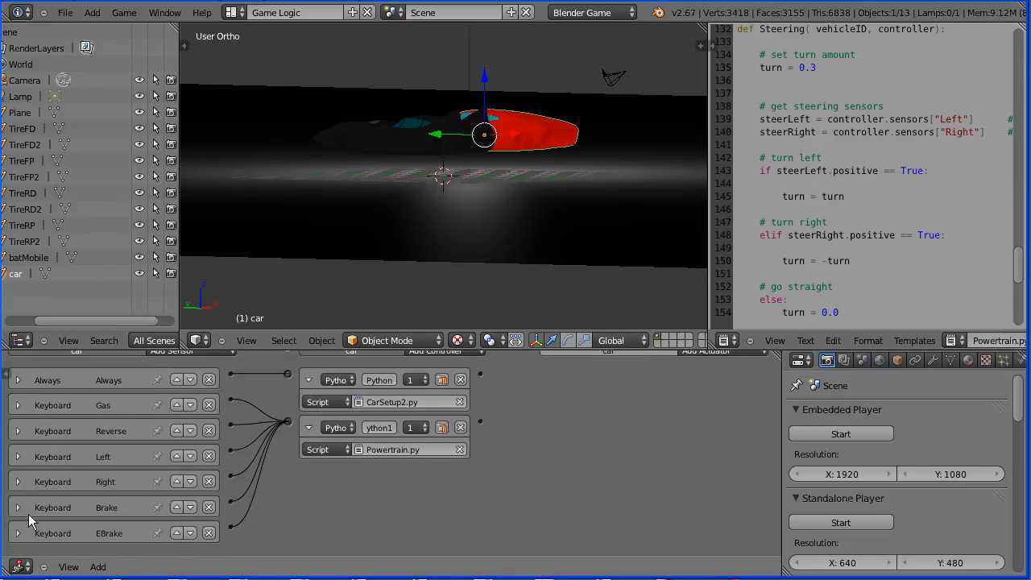
left_click(17, 506)
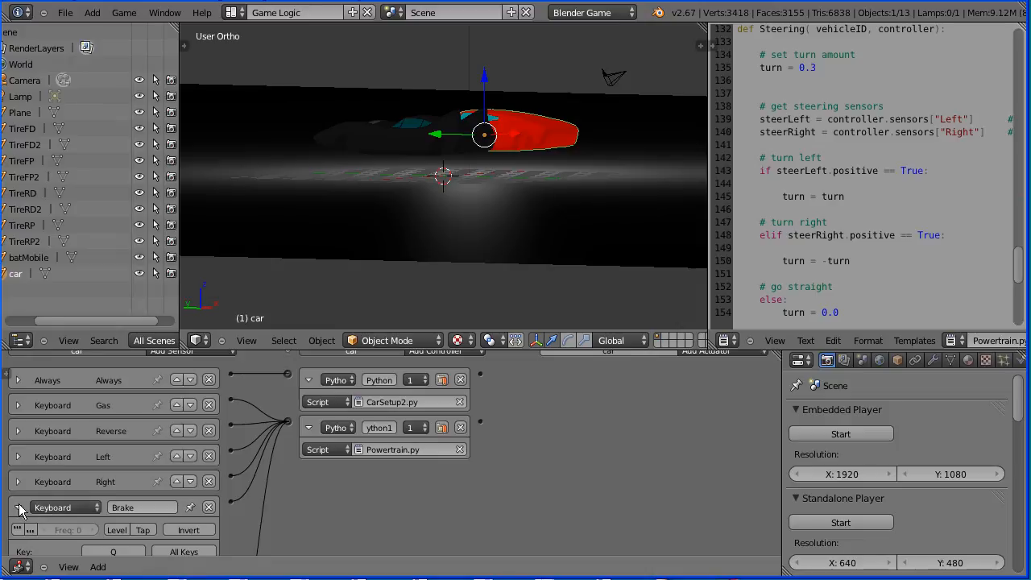
scroll("down", 3)
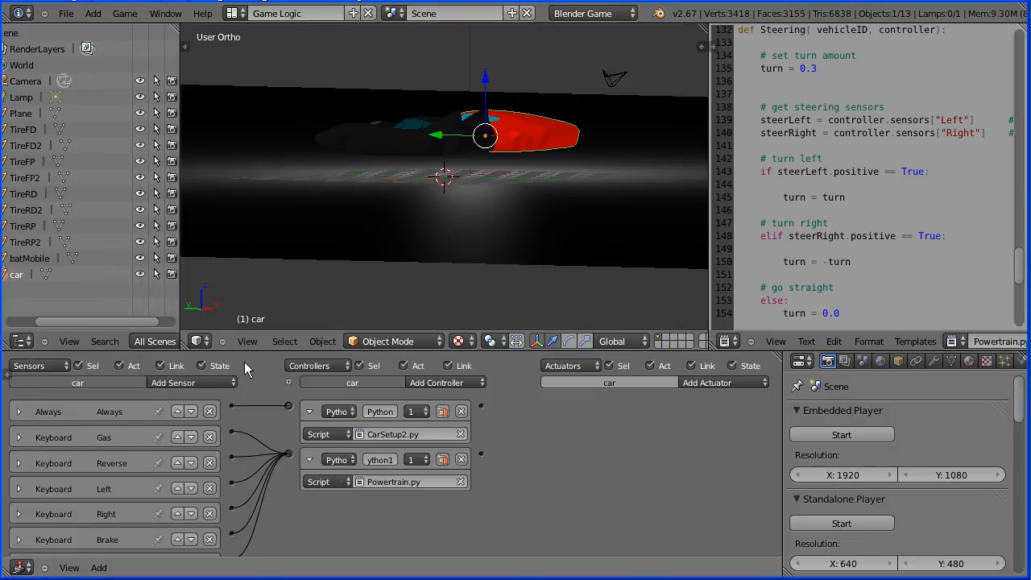
Step: Add a third Python controller running Suspension.py fed by a new Always sensor
left_click(435, 382)
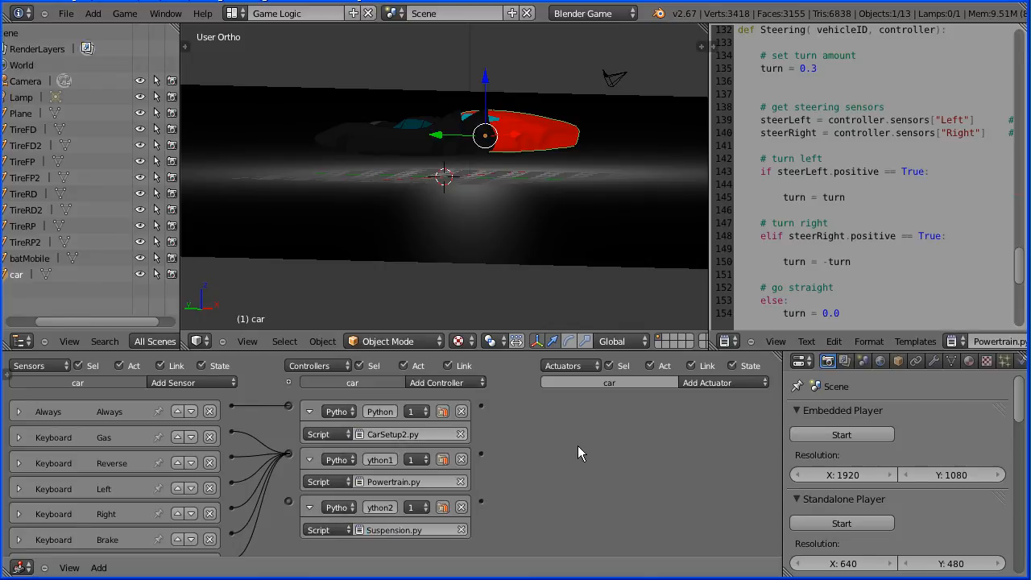
scroll("down", 3)
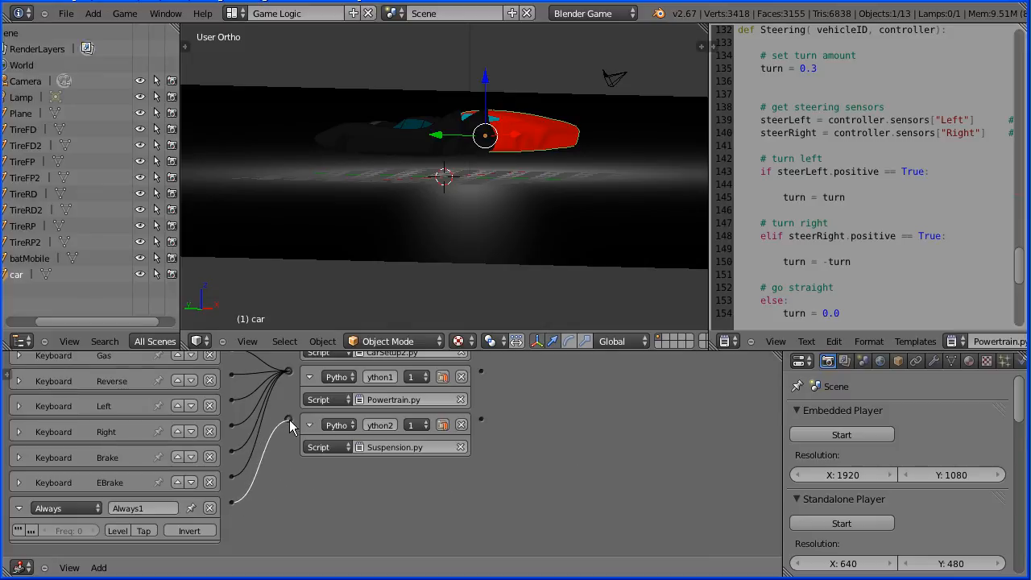
mouse_move(441, 109)
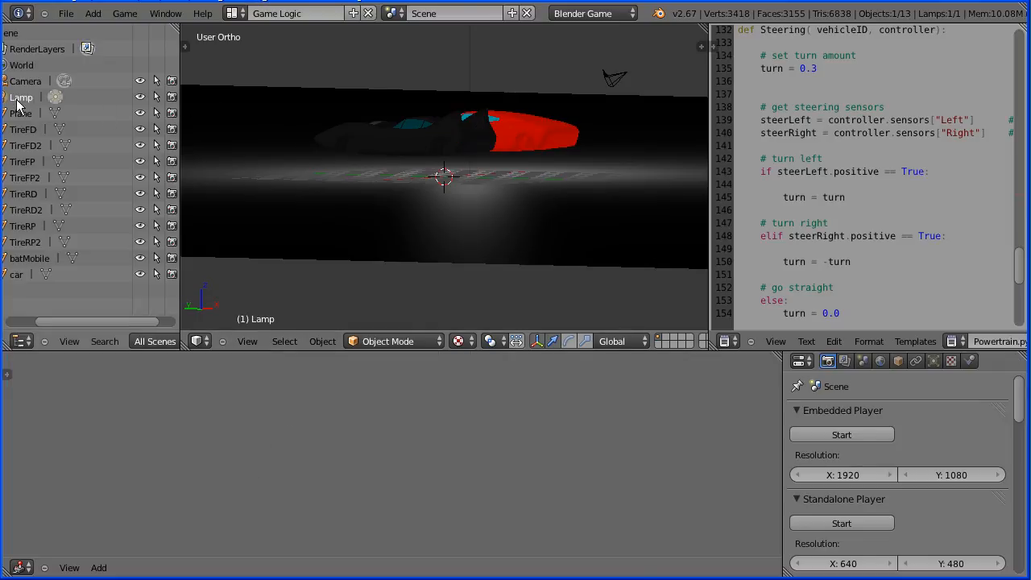
mouse_move(934, 361)
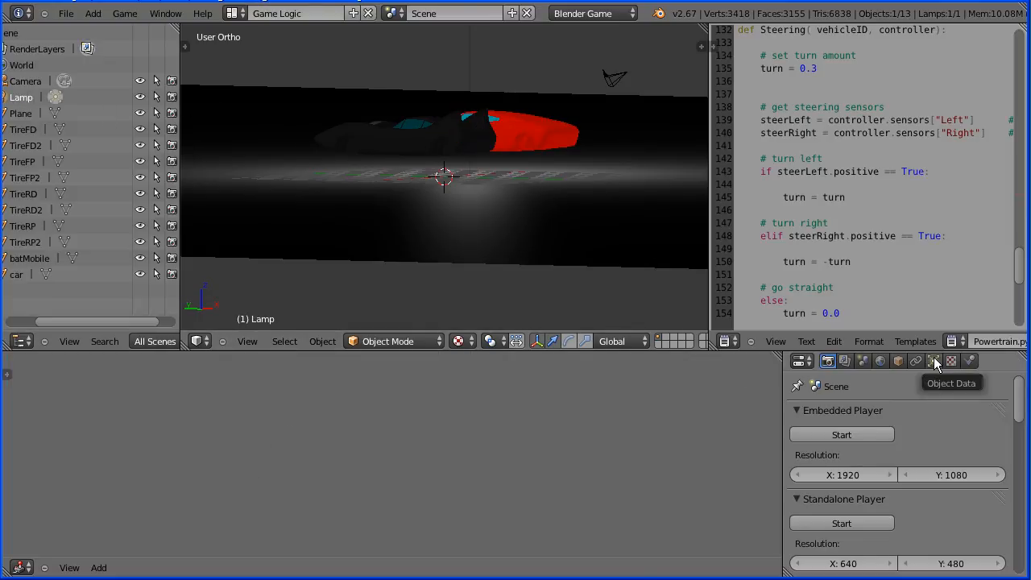
Step: Change the scene lamp to a Hemi light and begin editing its energy
left_click(934, 361)
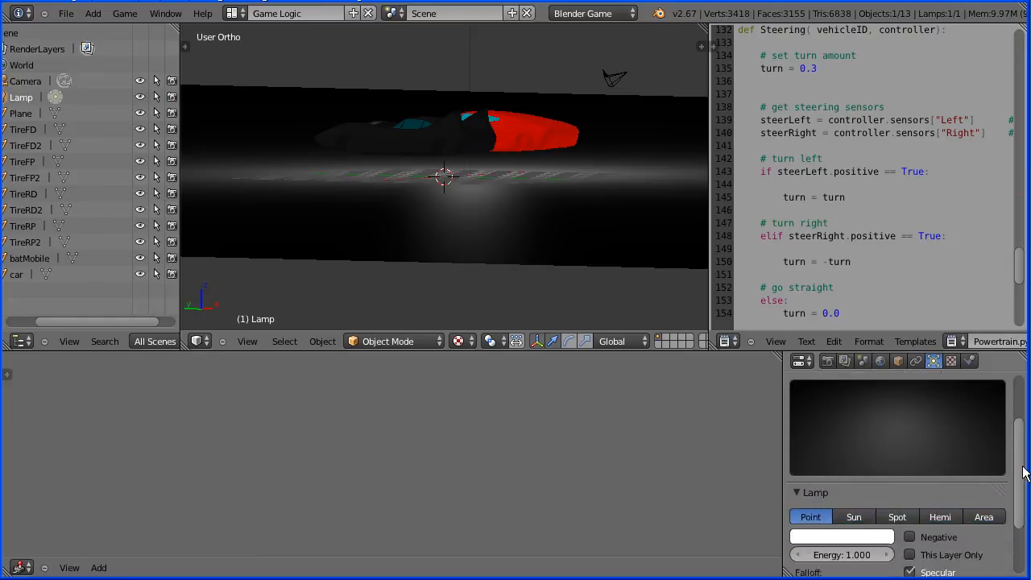
scroll("down", 3)
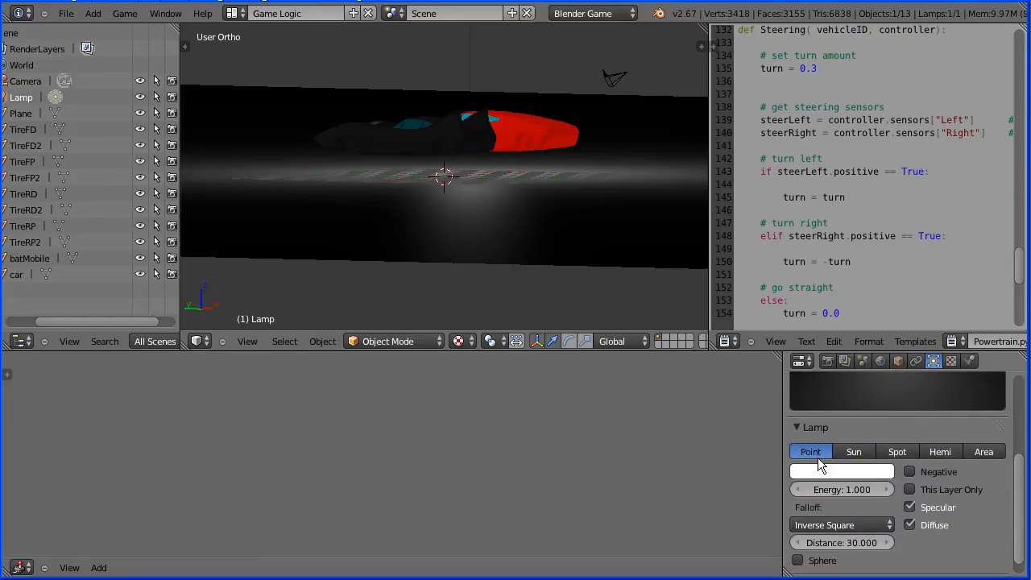
left_click(941, 451)
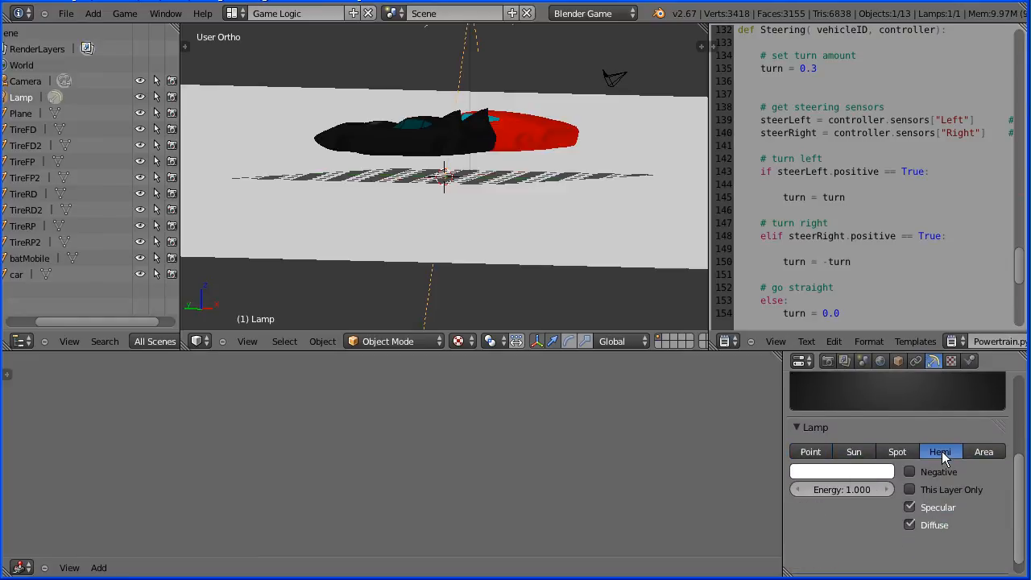
left_click(841, 490)
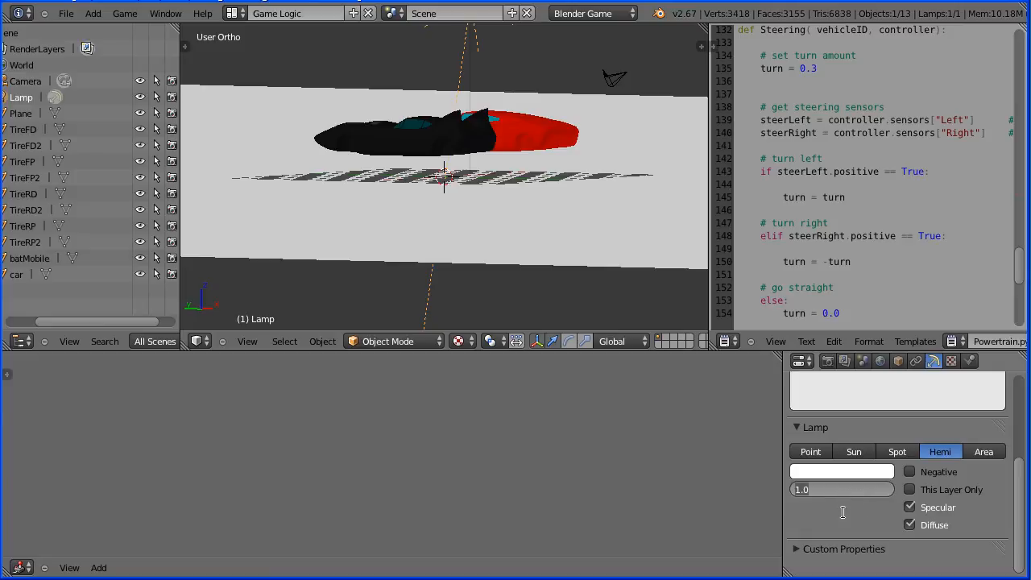
left_click(841, 490)
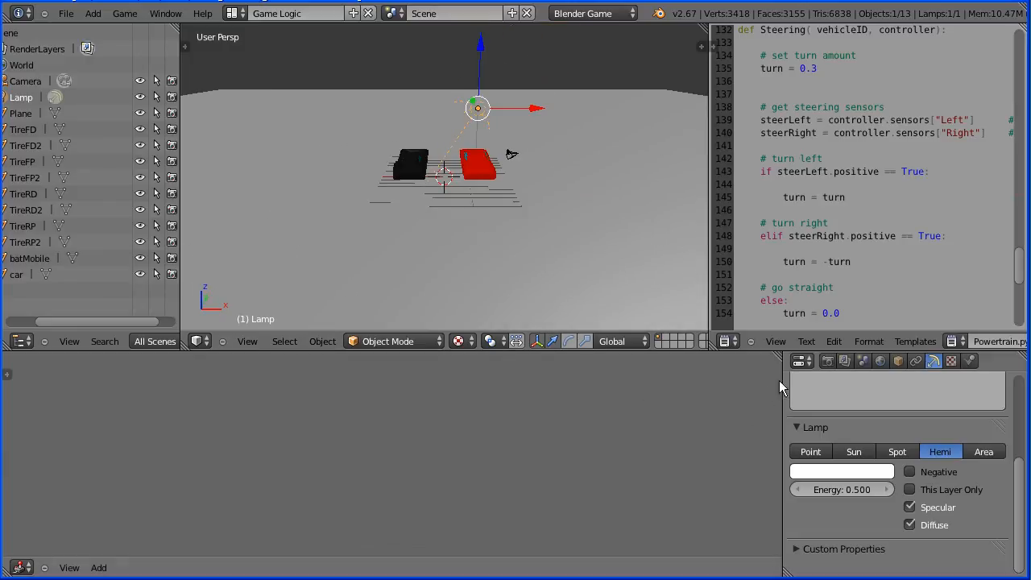
Step: Set lamp energy to 0.5 and return to the scene's game player settings
left_click(826, 361)
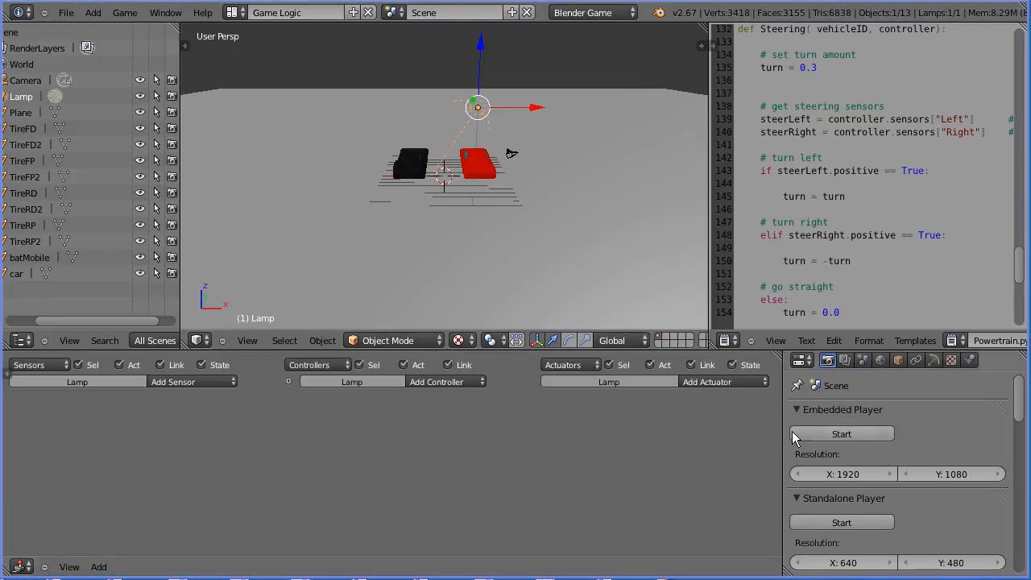
mouse_move(841, 434)
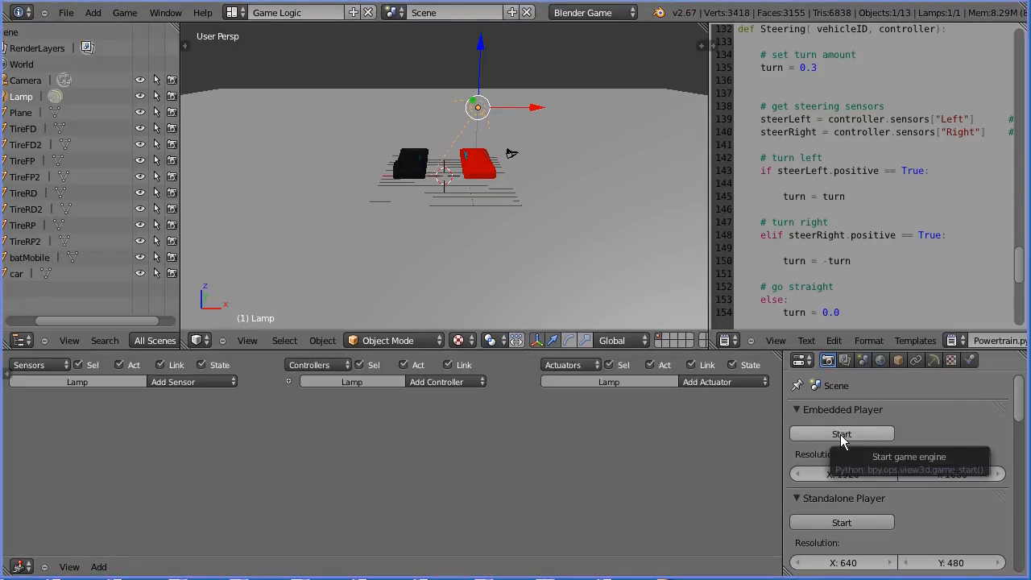